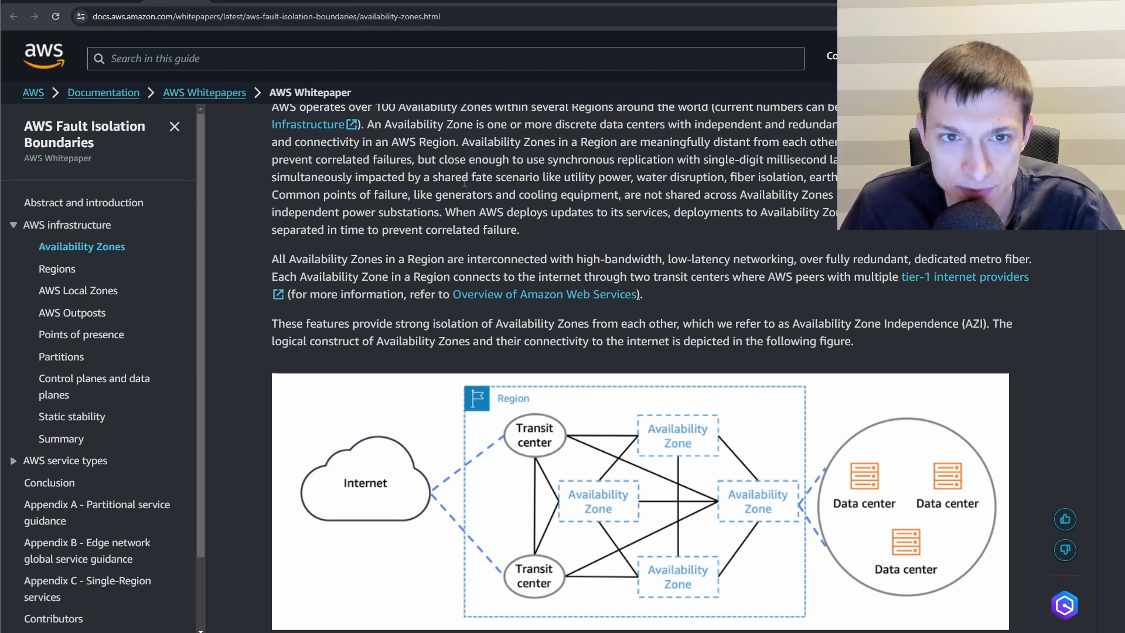
Scroll the Availability Zones whitepaper back to the top and switch to the AWS Management Console home
{"action": "left_click_drag", "start_coordinate": [487, 124], "coordinate": [551, 125]}
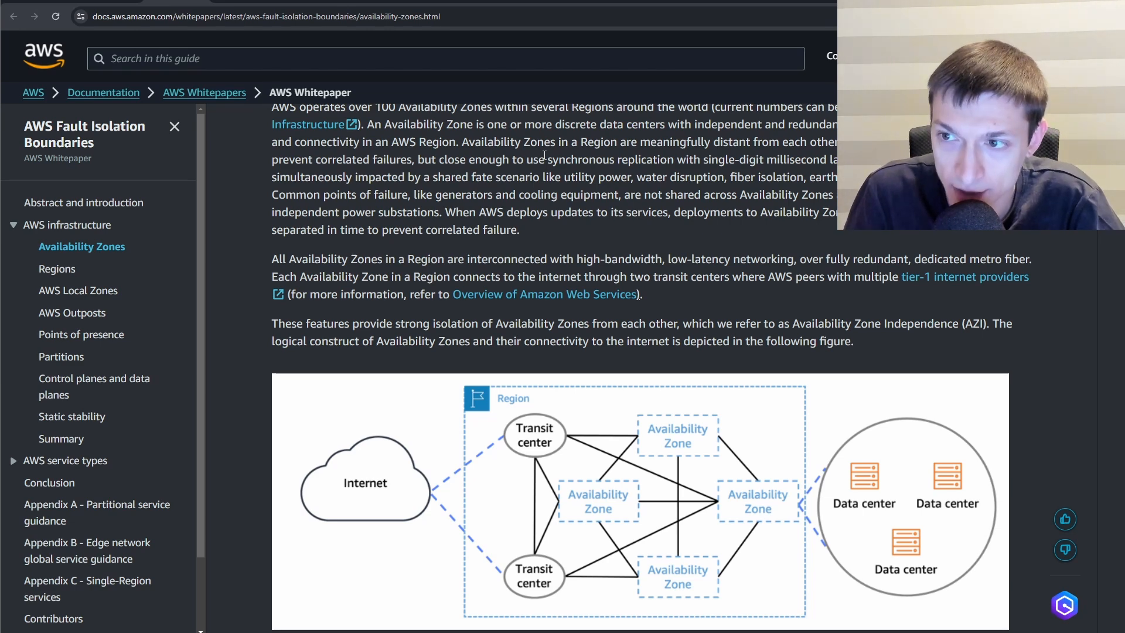
{"action": "left_click_drag", "start_coordinate": [557, 159], "coordinate": [678, 177]}
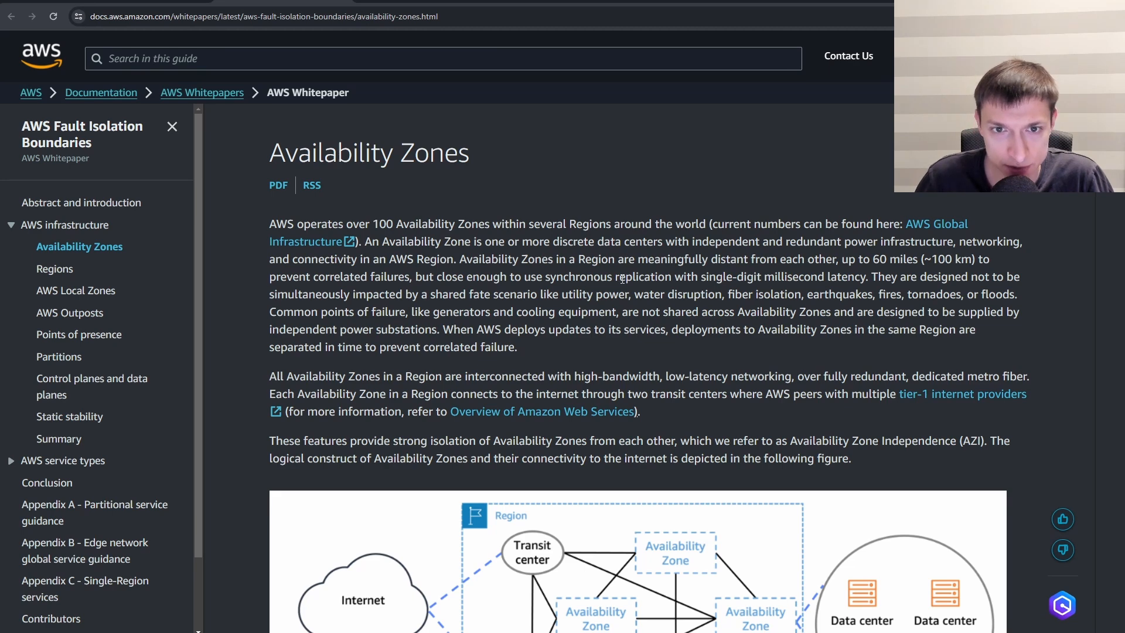
{"action": "left_click_drag", "start_coordinate": [592, 277], "coordinate": [866, 277]}
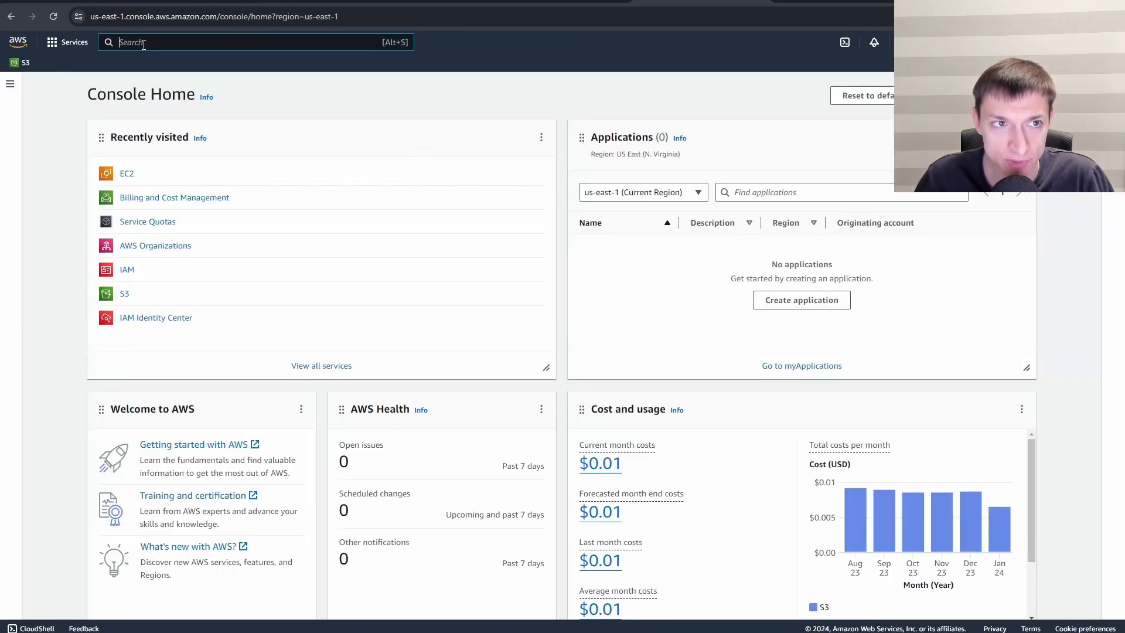
Search 'netw' to reach Network Manager and open its Infrastructure Performance latency page
{"action": "type", "text": "netw"}
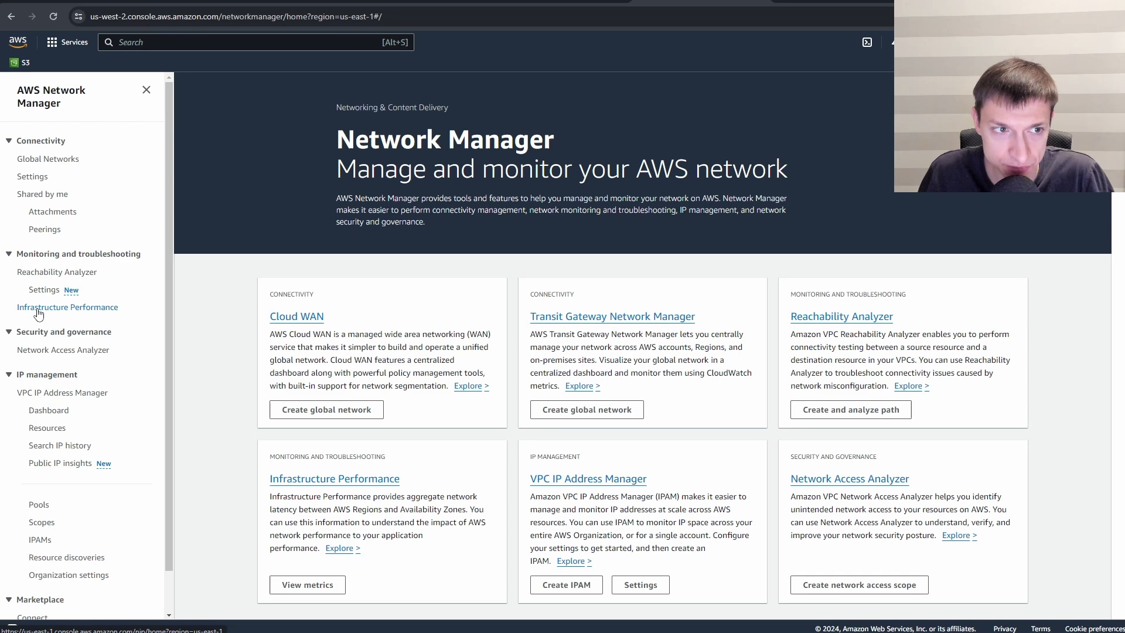
{"action": "left_click", "coordinate": [66, 307]}
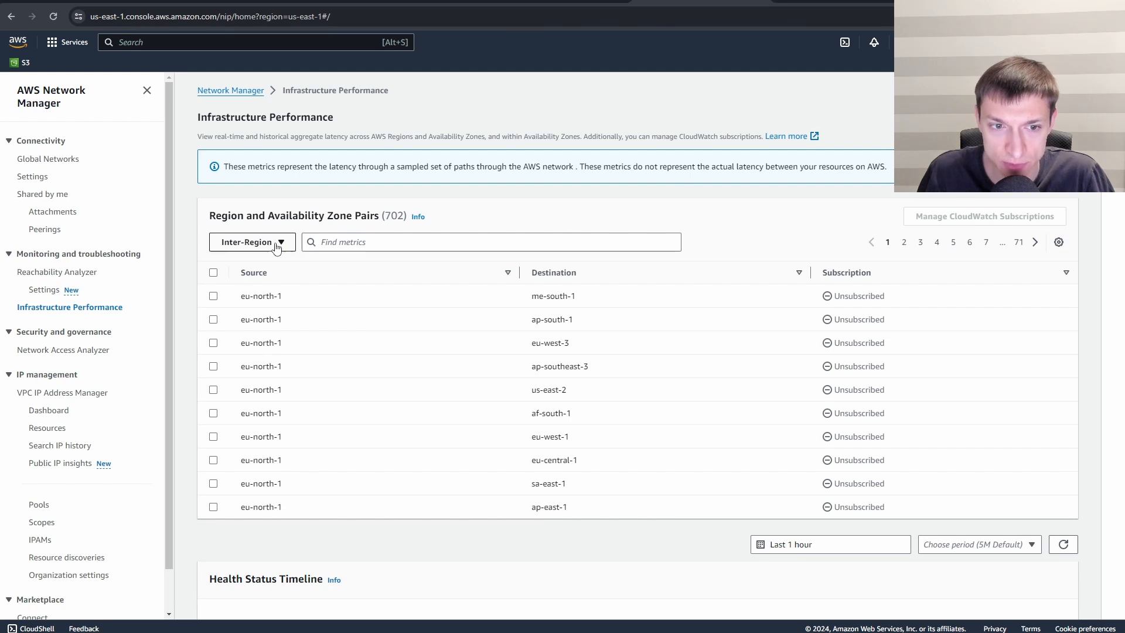
{"action": "left_click", "coordinate": [251, 242]}
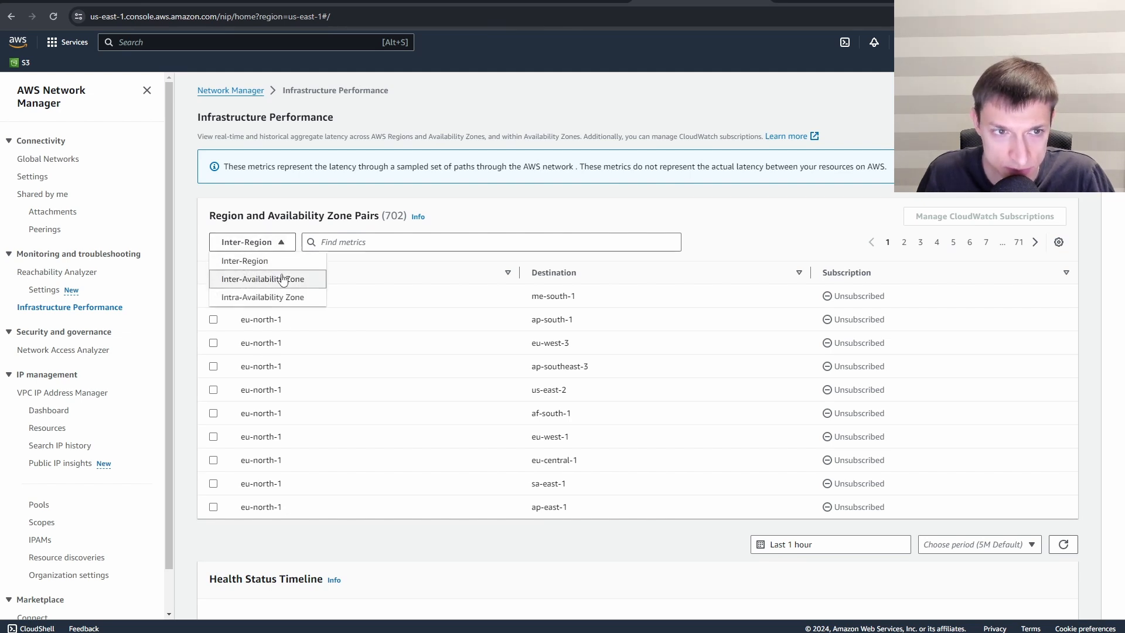
{"action": "left_click", "coordinate": [267, 279]}
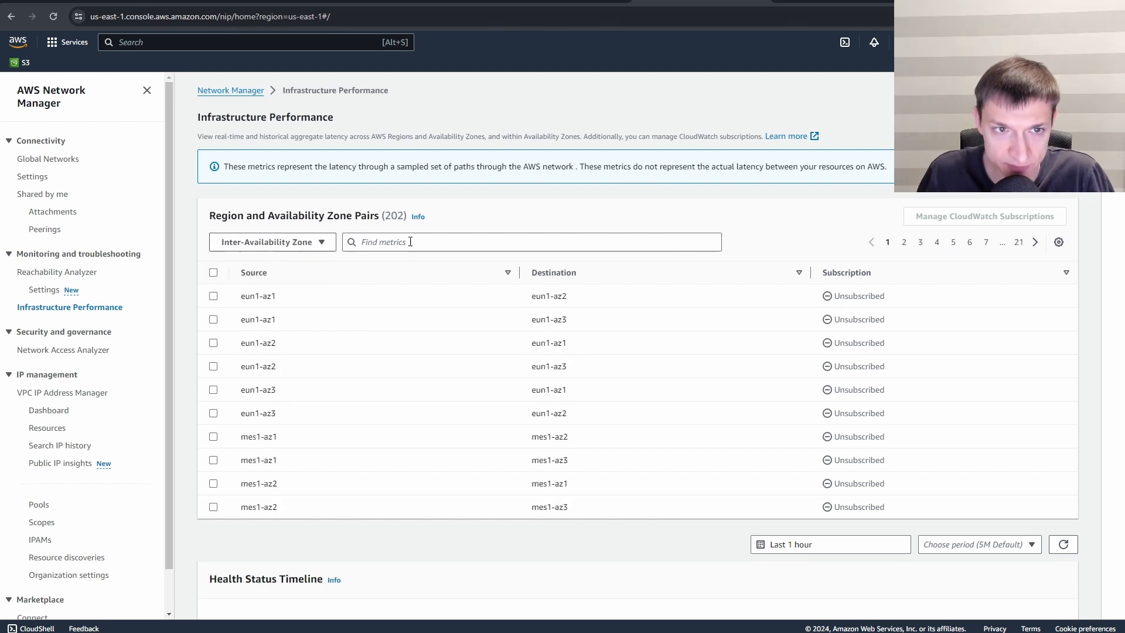
{"action": "type", "text": "use1"}
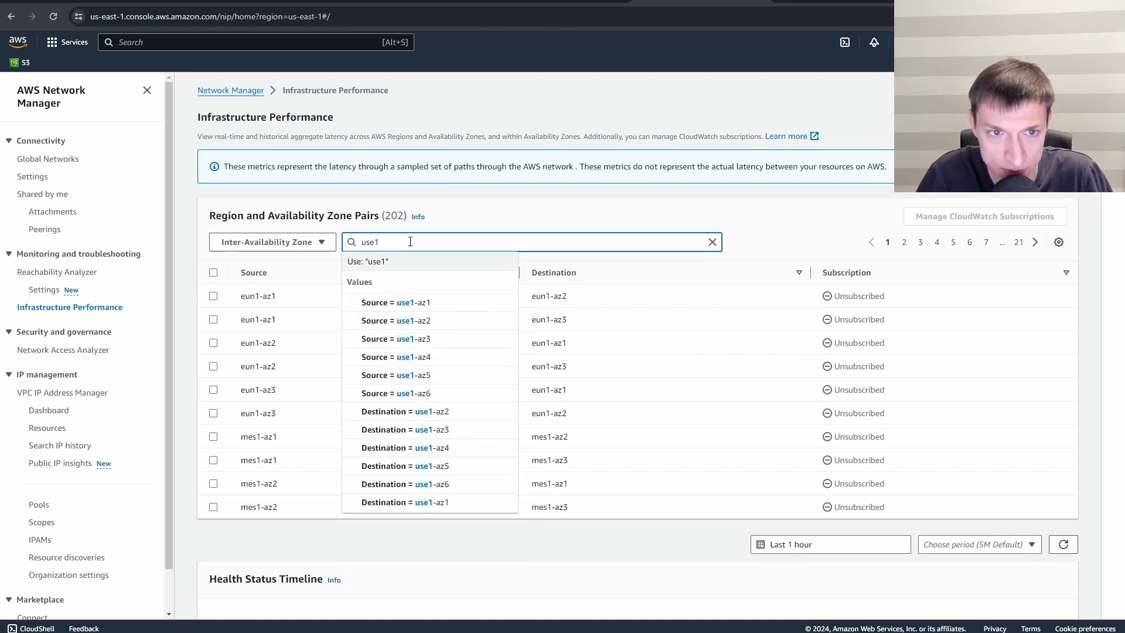
{"action": "left_click", "coordinate": [395, 301]}
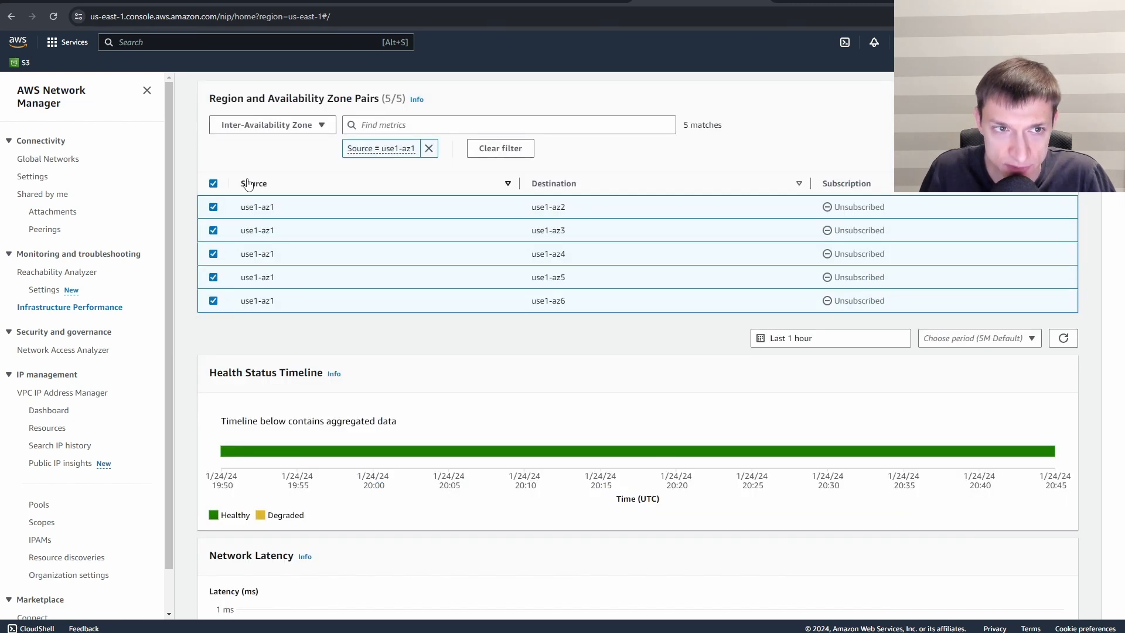
{"action": "scroll", "scroll_direction": "down", "scroll_amount": 3}
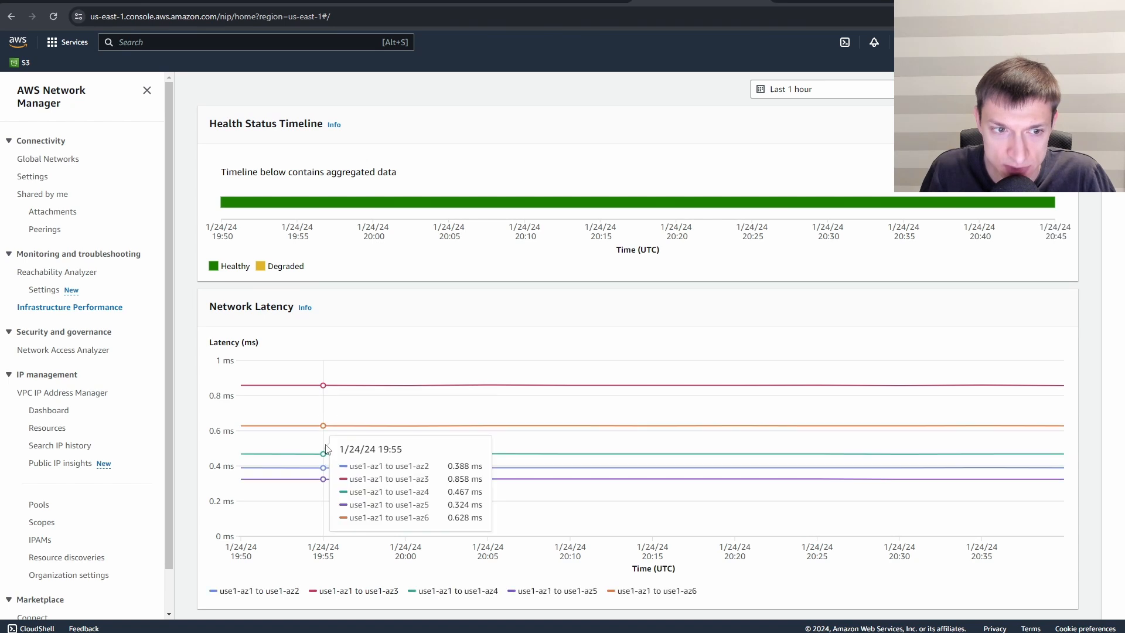
{"action": "mouse_move", "coordinate": [326, 458]}
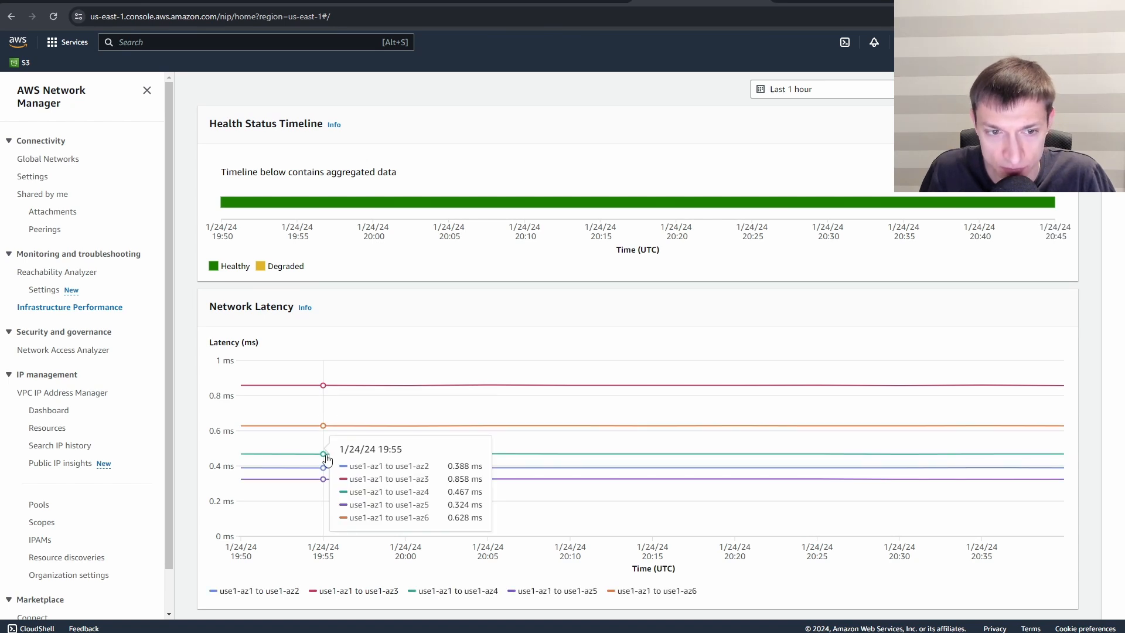
{"action": "mouse_move", "coordinate": [324, 458]}
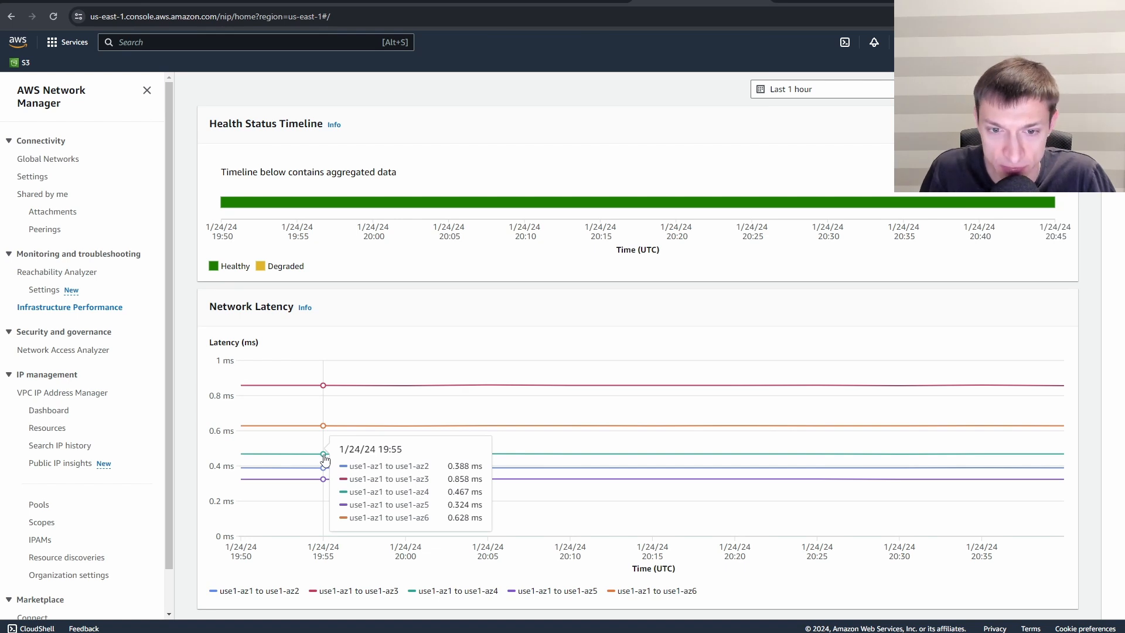
{"action": "left_click", "coordinate": [69, 307]}
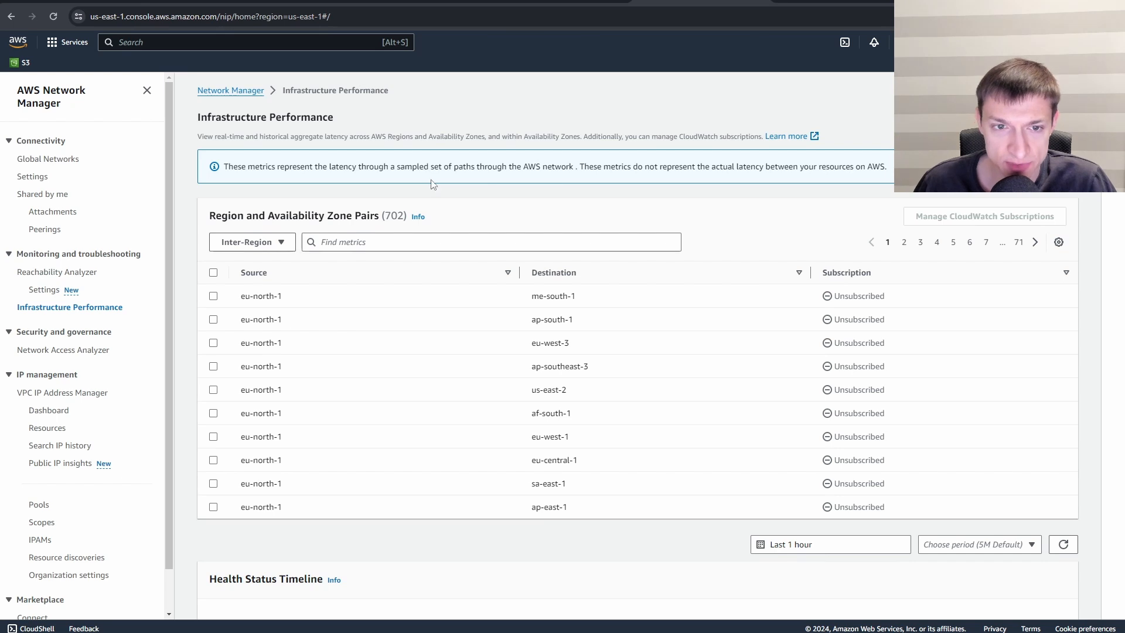
{"action": "left_click", "coordinate": [491, 241]}
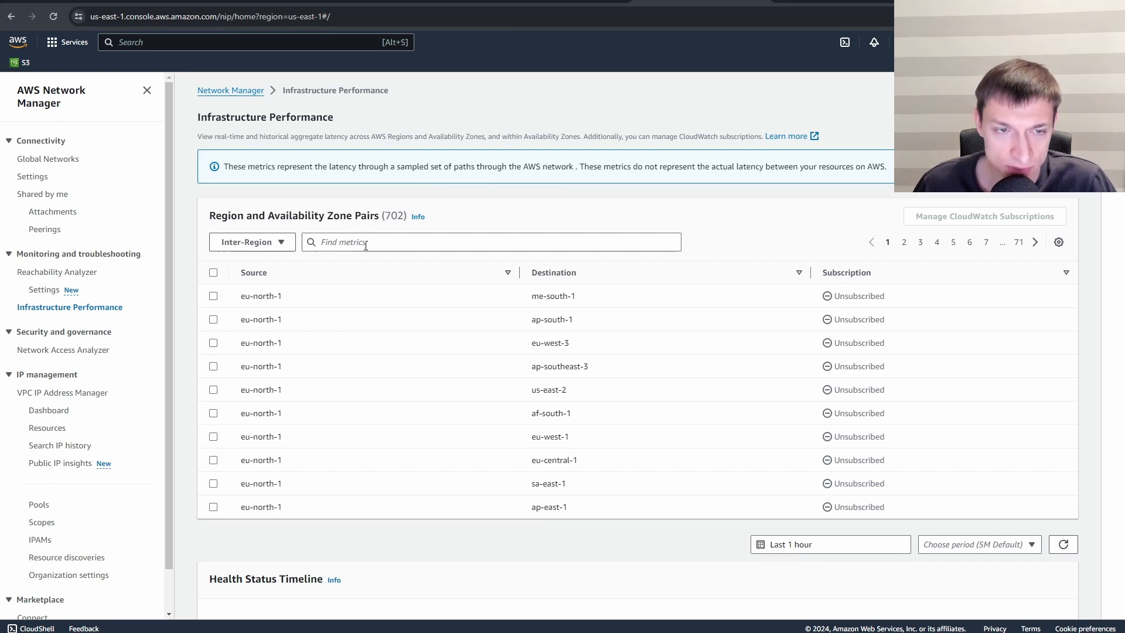
{"action": "left_click", "coordinate": [491, 241]}
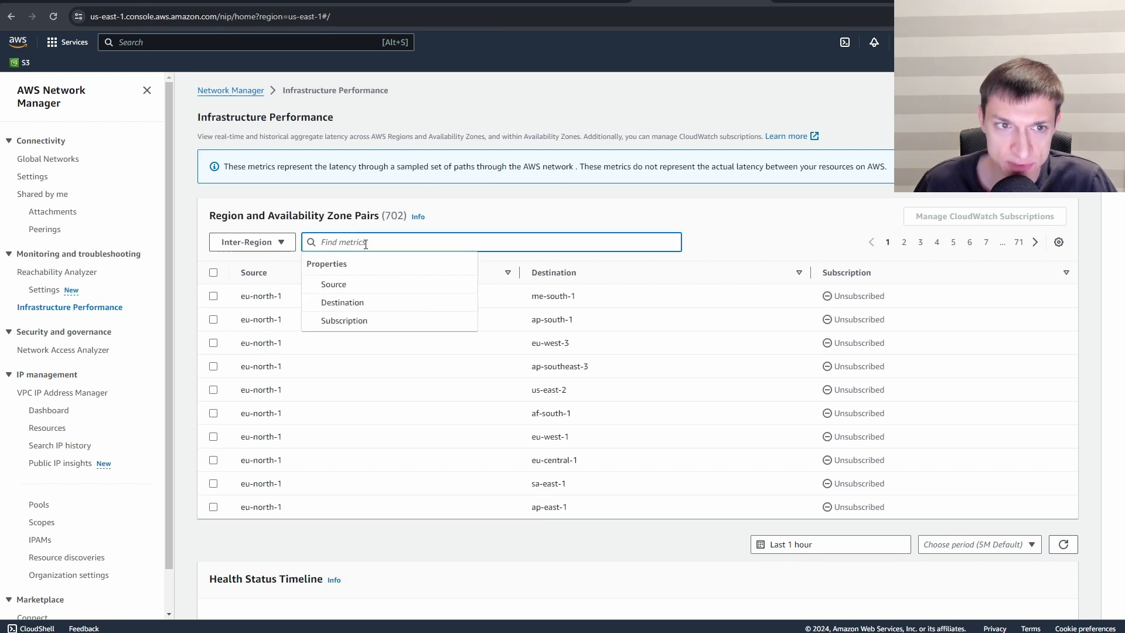
{"action": "type", "text": "apse"}
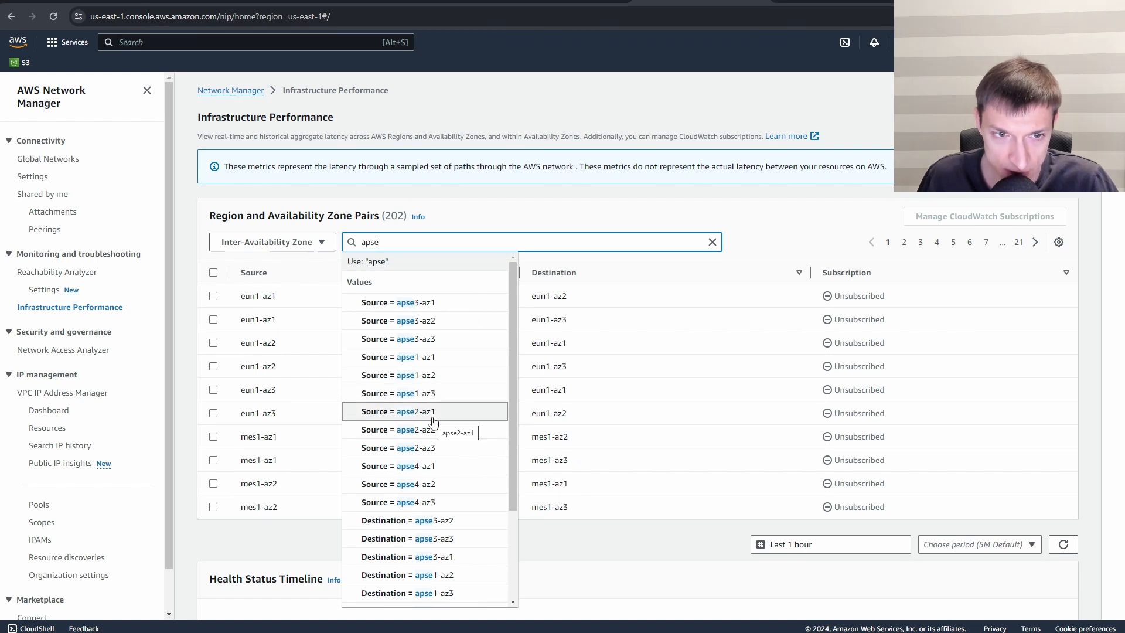
{"action": "left_click", "coordinate": [398, 412]}
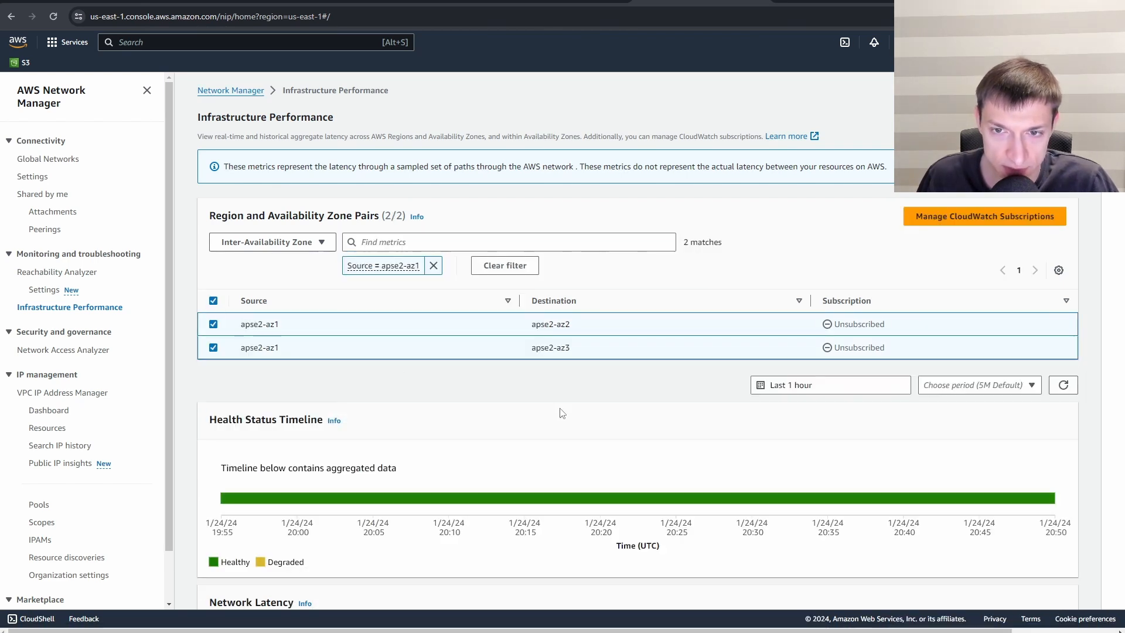
{"action": "scroll", "scroll_direction": "down", "scroll_amount": 3}
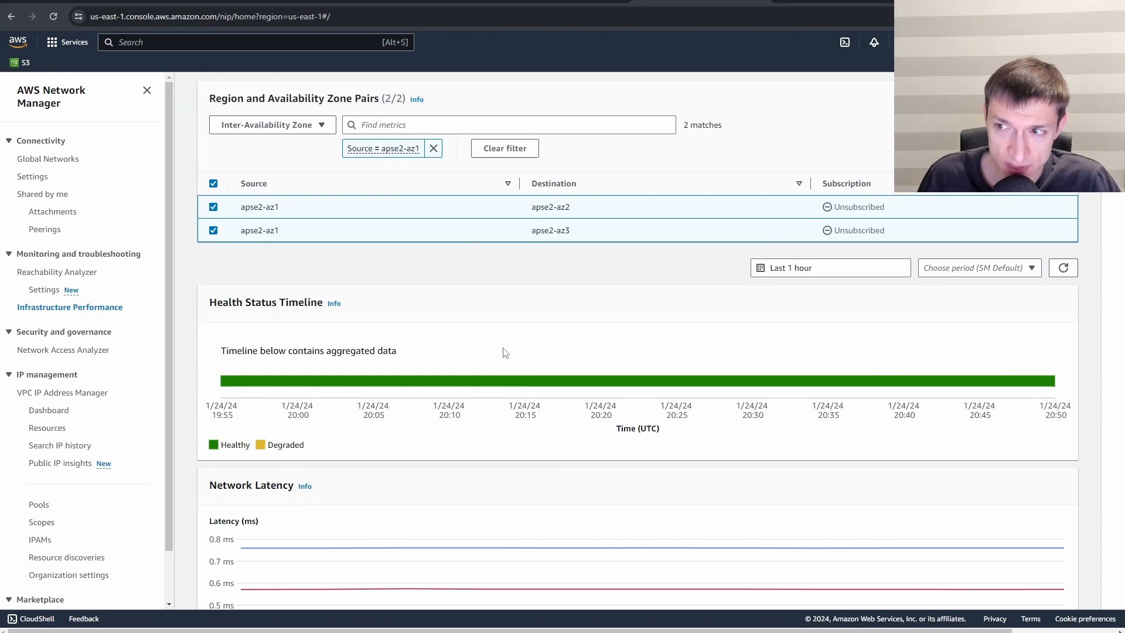
{"action": "left_click", "coordinate": [271, 242]}
{"action": "type", "text": "us-east"}
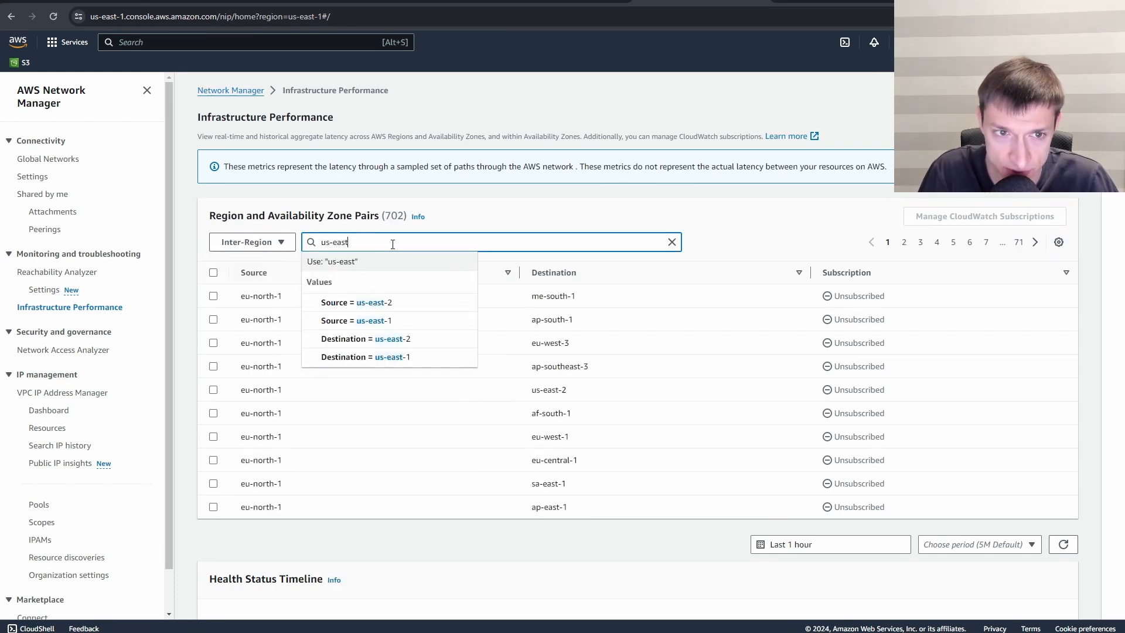
Filter the pairs to Source us-east-1 and Destination us-west-2
{"action": "left_click", "coordinate": [354, 320]}
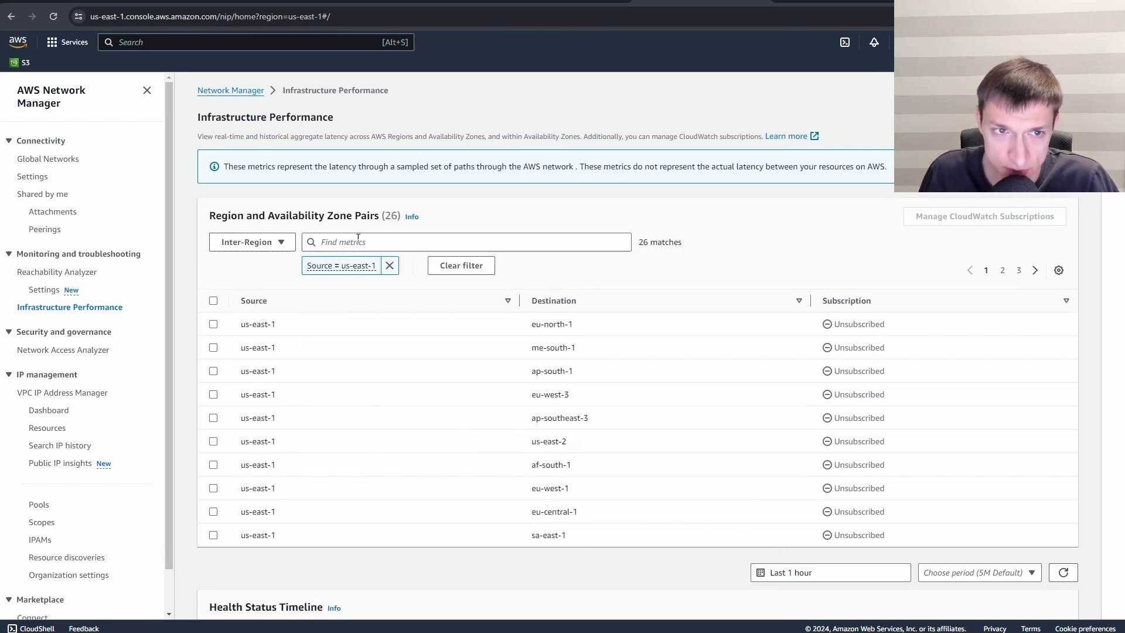
{"action": "type", "text": "Destination = us"}
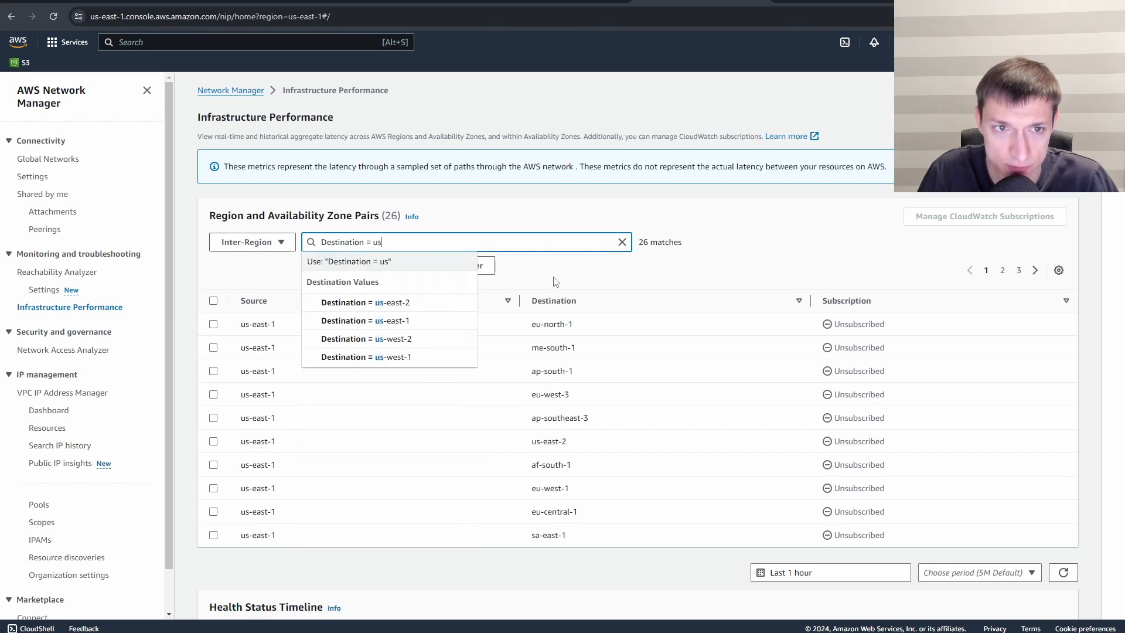
{"action": "left_click", "coordinate": [367, 338]}
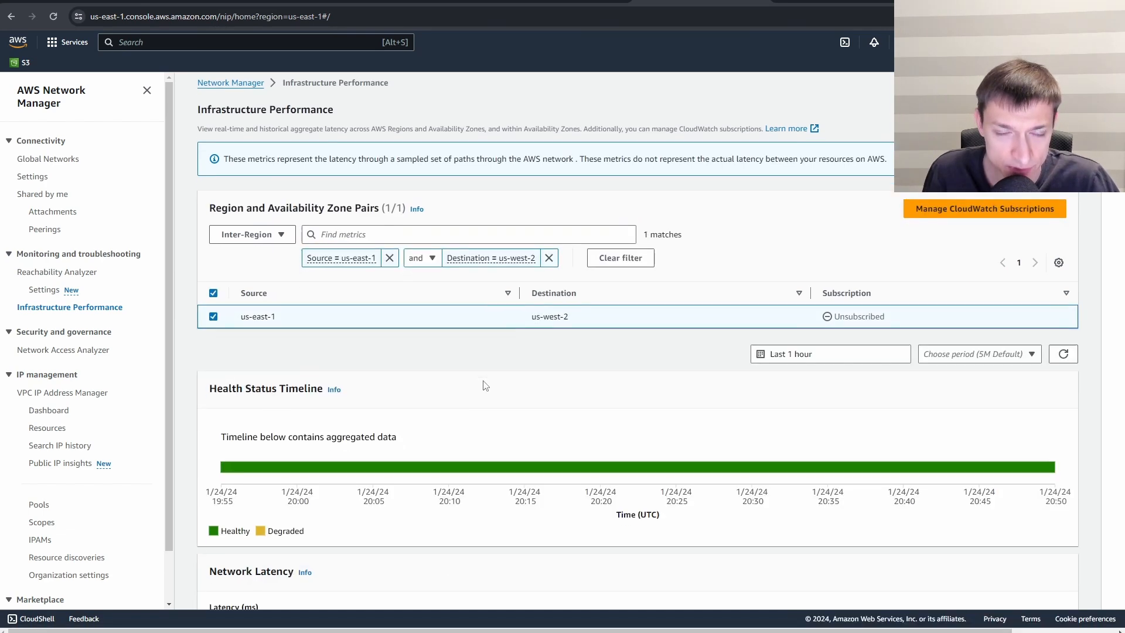
Review the pair's Network Latency chart showing a healthy week near 61–63 ms
{"action": "scroll", "scroll_direction": "down", "scroll_amount": 3}
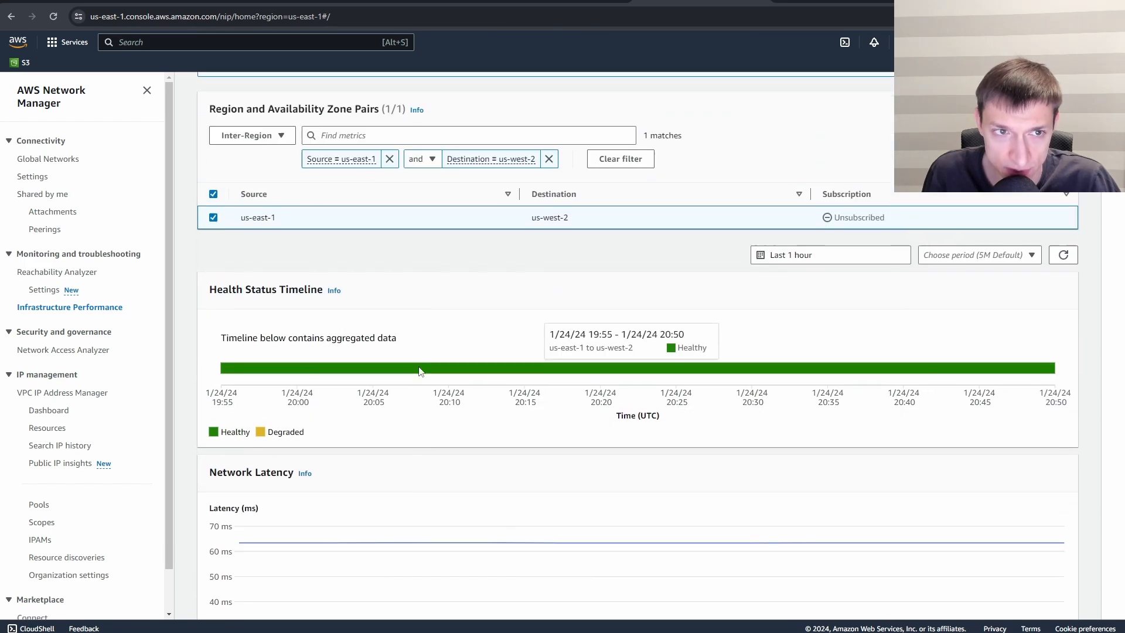
{"action": "scroll", "scroll_direction": "down", "scroll_amount": 3}
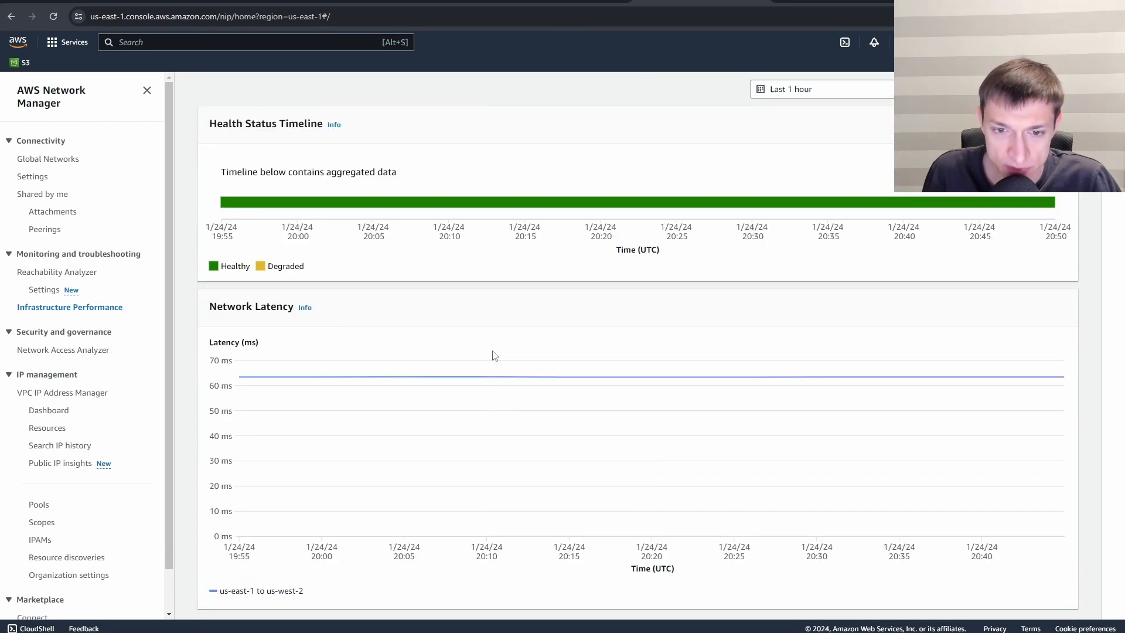
{"action": "scroll", "scroll_direction": "up", "scroll_amount": 3}
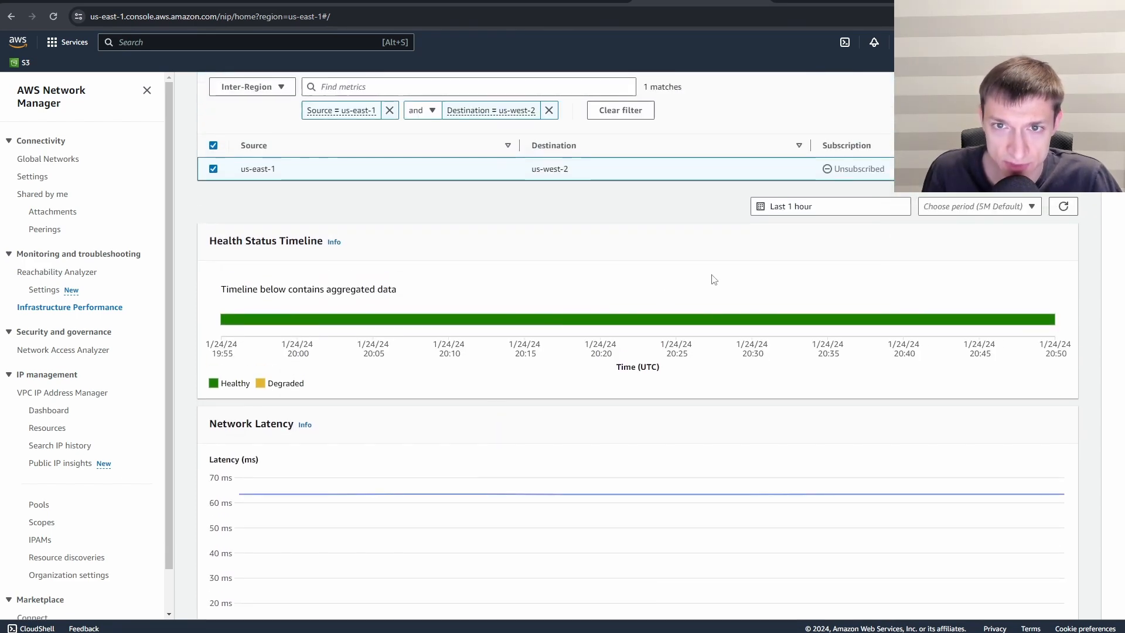
{"action": "left_click", "coordinate": [829, 206]}
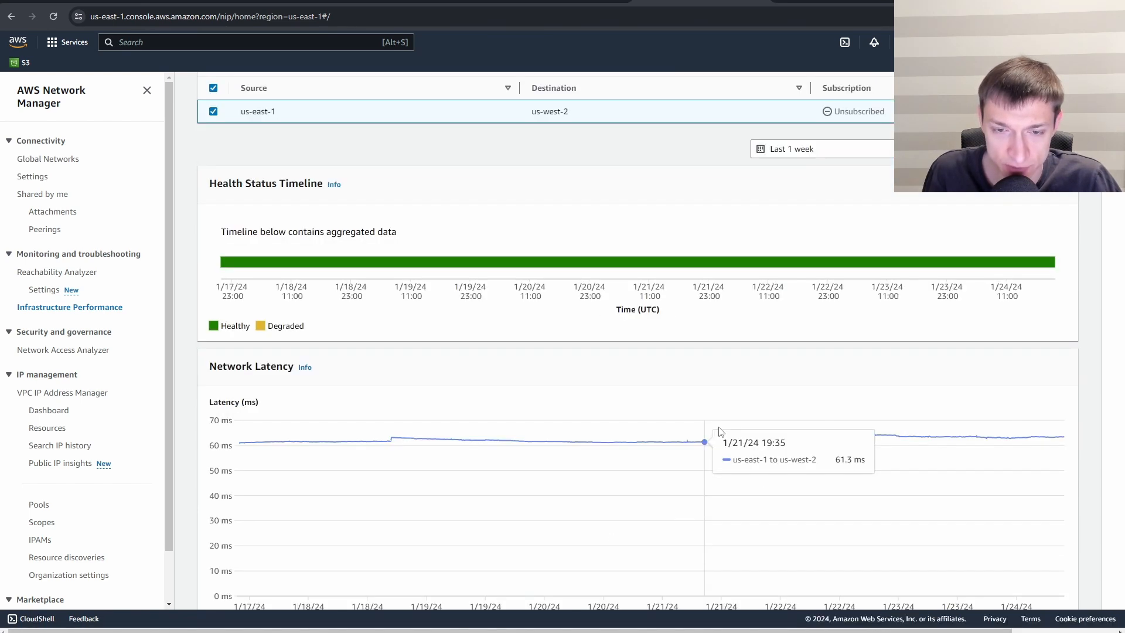
{"action": "mouse_move", "coordinate": [388, 440]}
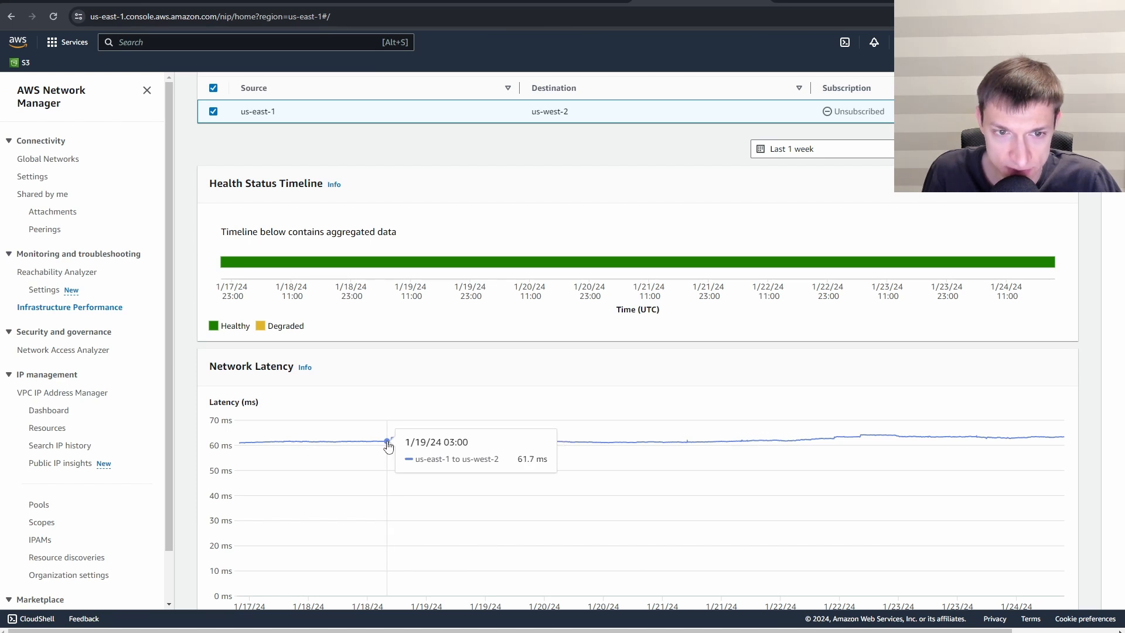
{"action": "mouse_move", "coordinate": [399, 417]}
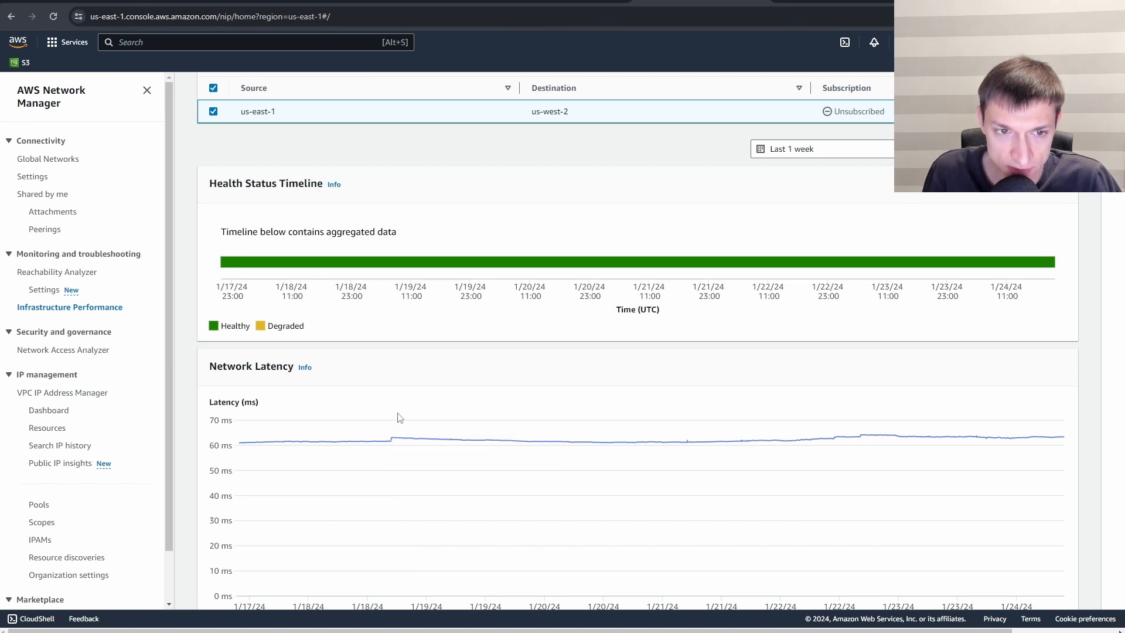
{"action": "mouse_move", "coordinate": [415, 438]}
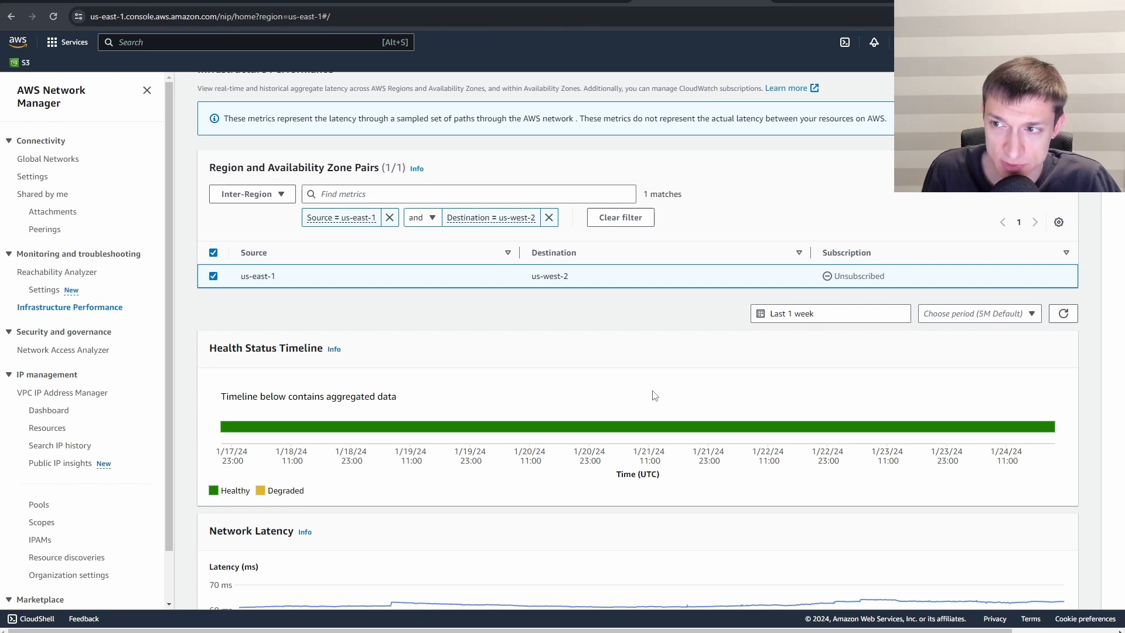
{"action": "mouse_move", "coordinate": [614, 379]}
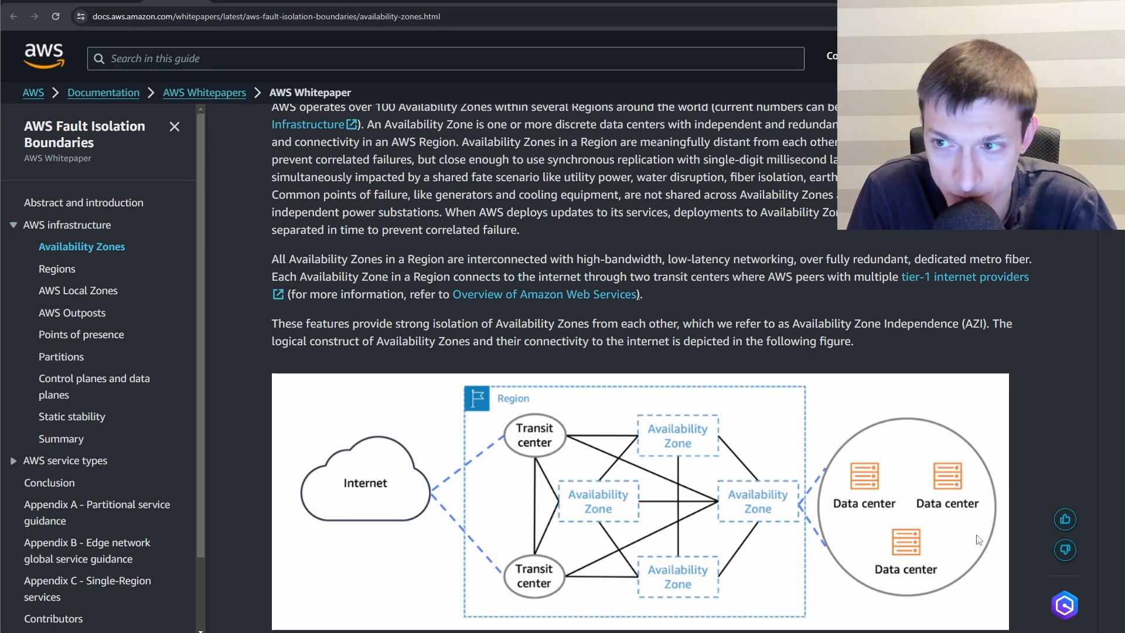
{"action": "mouse_move", "coordinate": [829, 586]}
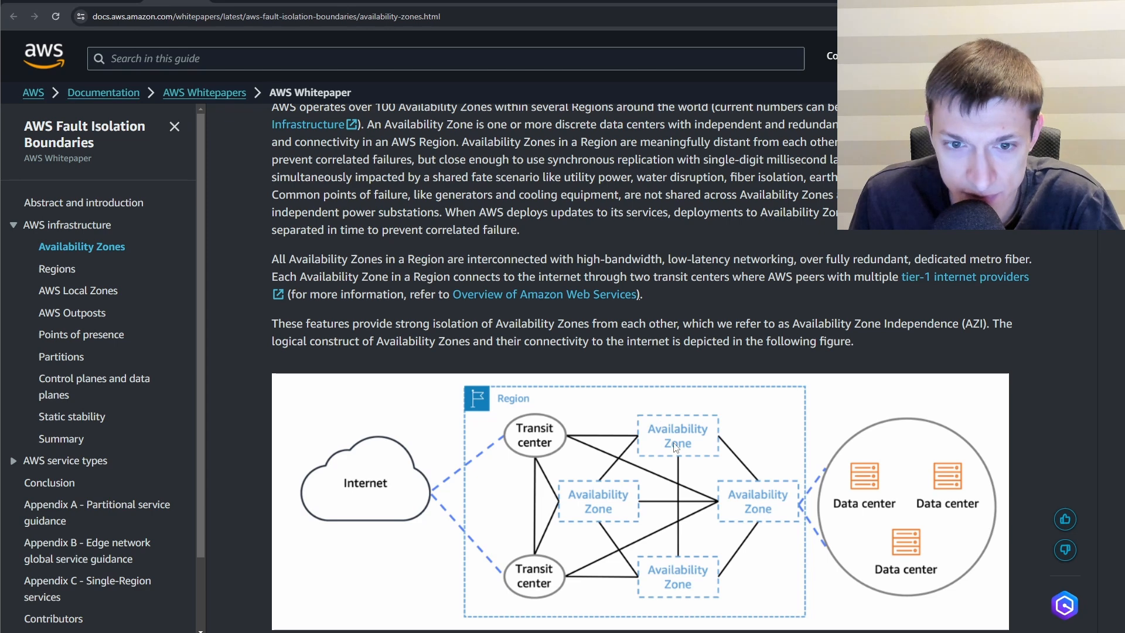
{"action": "mouse_move", "coordinate": [602, 511]}
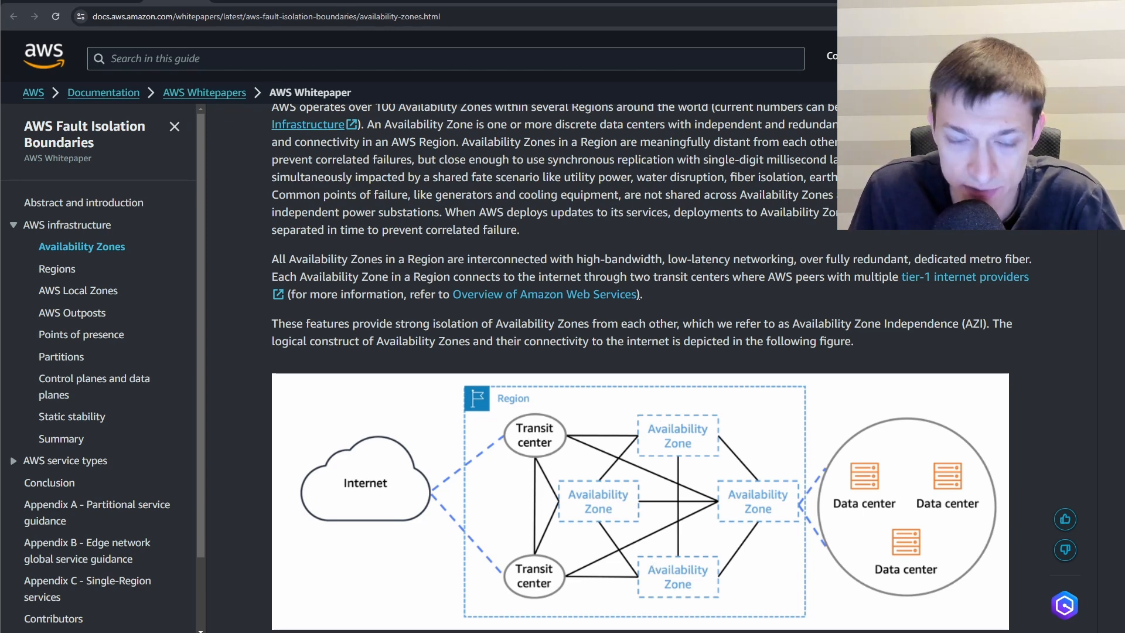
{"action": "mouse_move", "coordinate": [552, 454]}
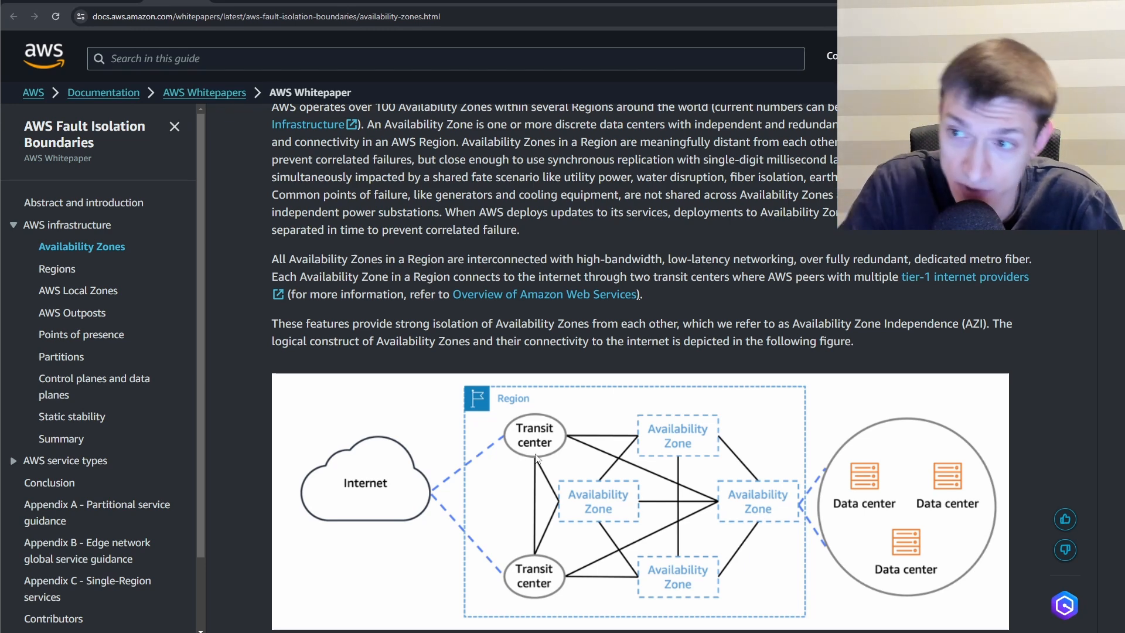
{"action": "mouse_move", "coordinate": [948, 487]}
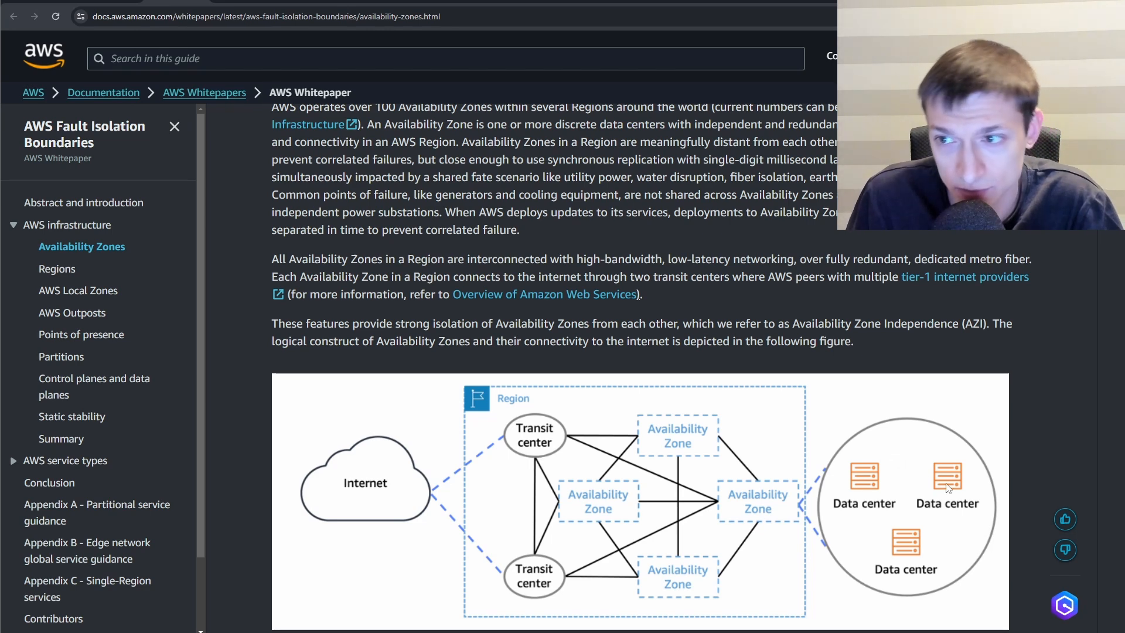
{"action": "mouse_move", "coordinate": [847, 418]}
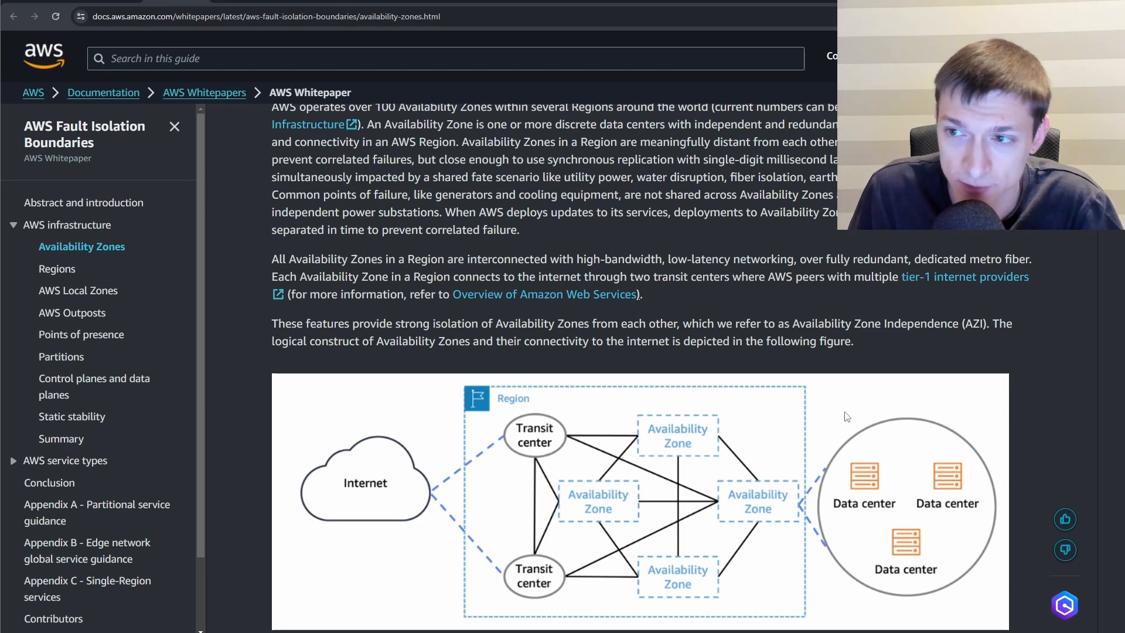
{"action": "mouse_move", "coordinate": [828, 418]}
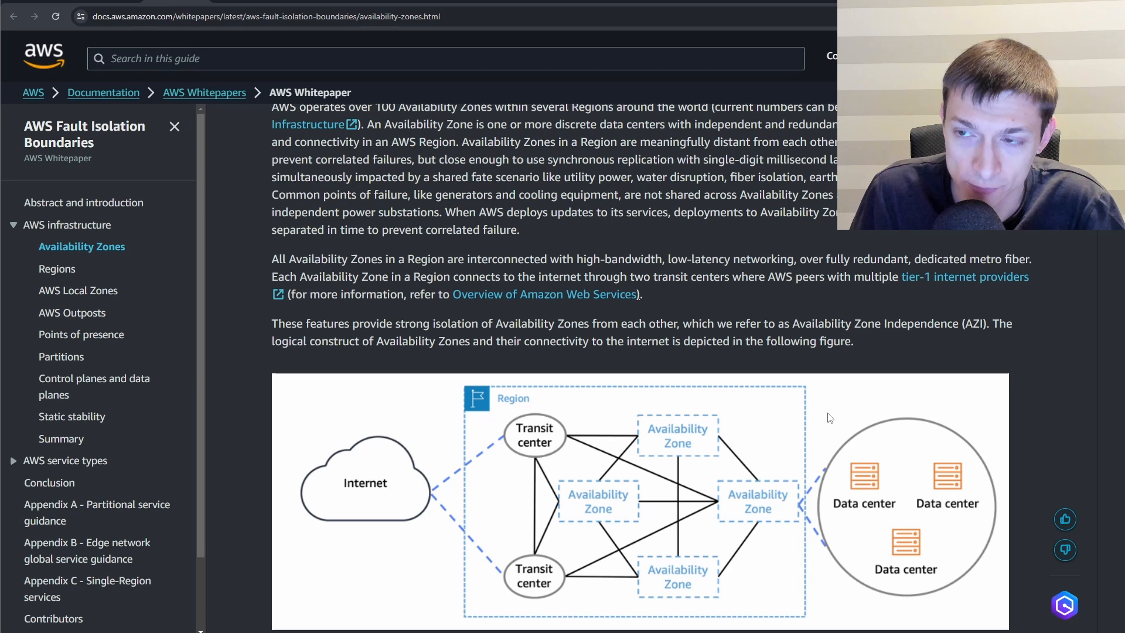
{"action": "mouse_move", "coordinate": [743, 511]}
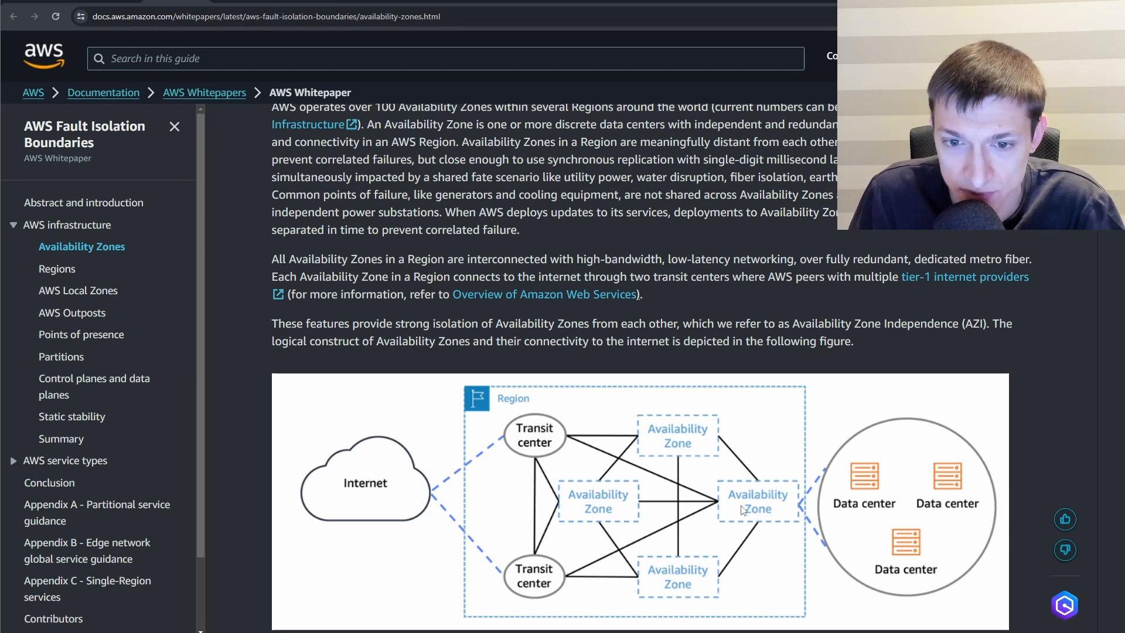
{"action": "mouse_move", "coordinate": [679, 473]}
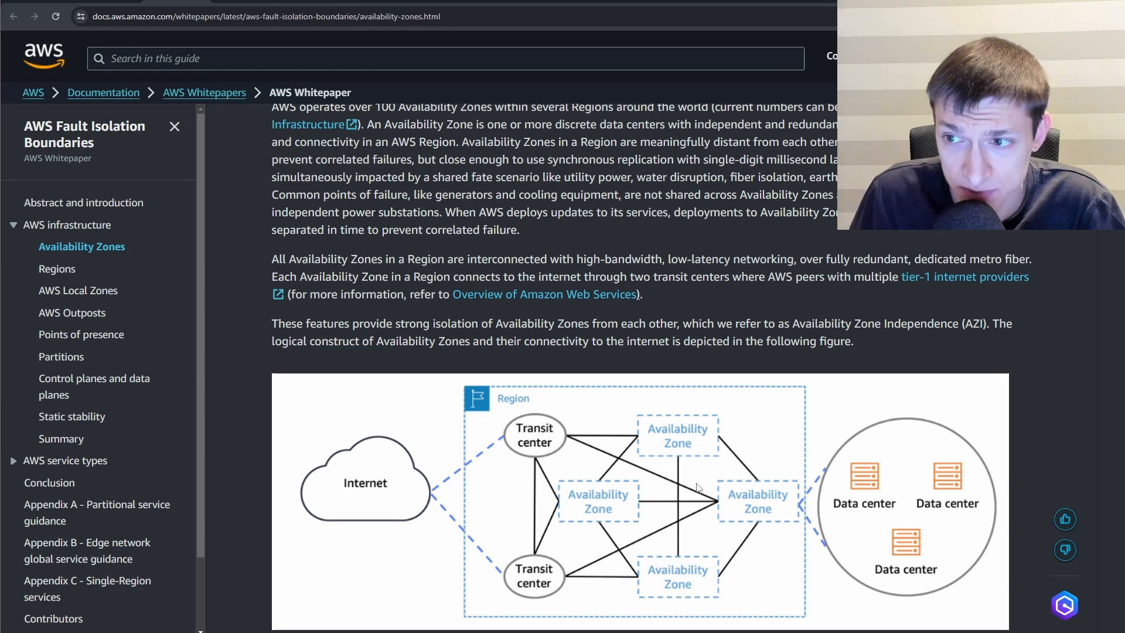
{"action": "mouse_move", "coordinate": [710, 441]}
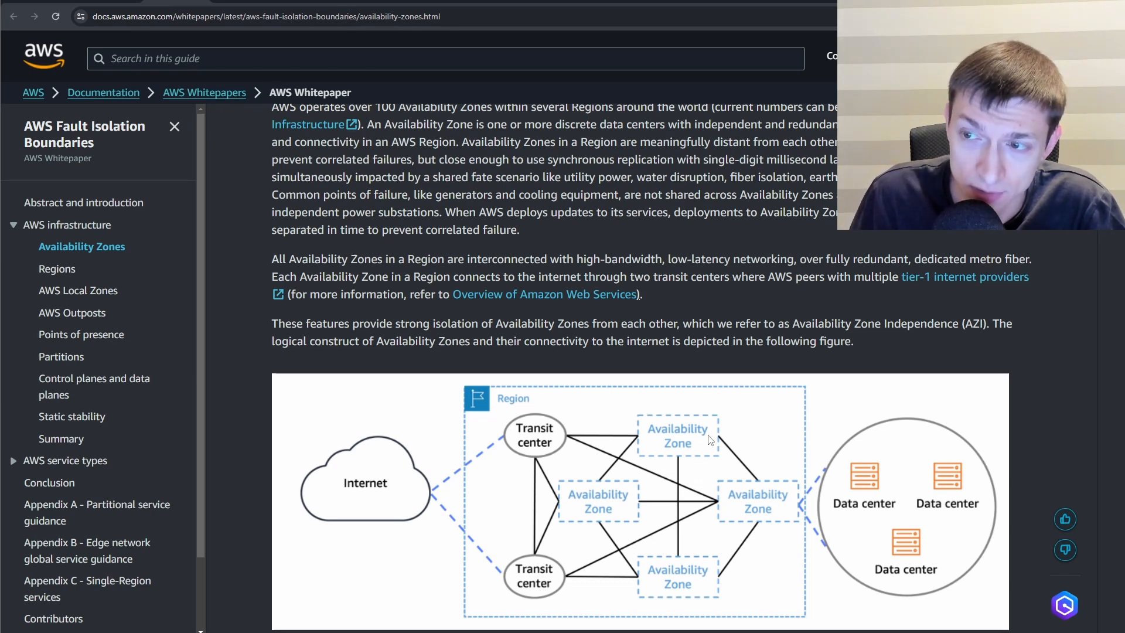
{"action": "mouse_move", "coordinate": [662, 405]}
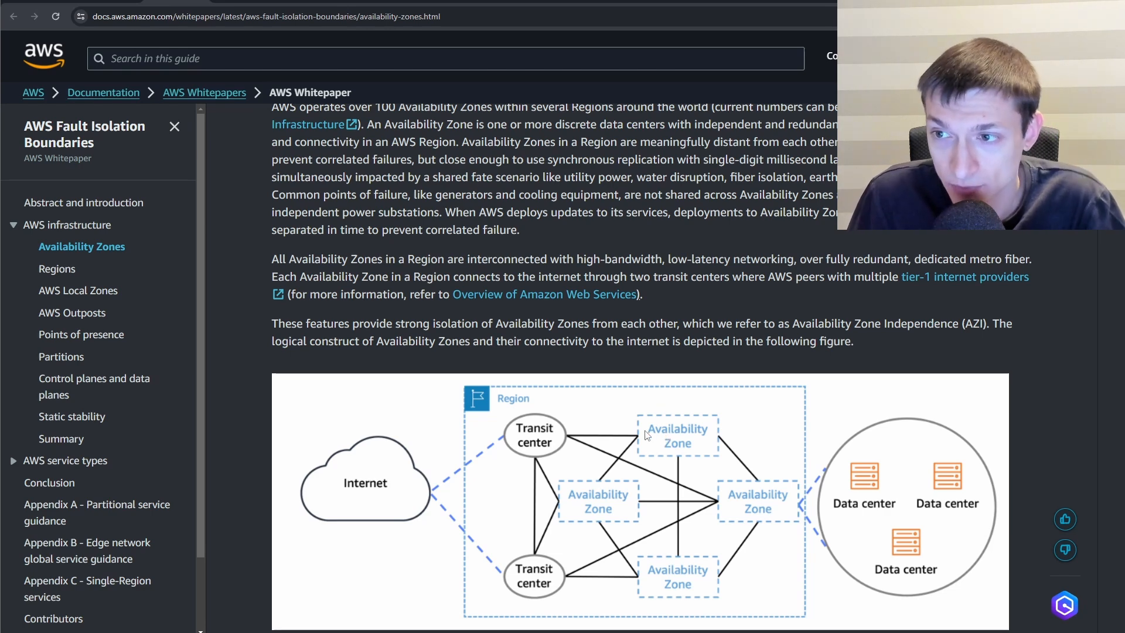
{"action": "mouse_move", "coordinate": [617, 362]}
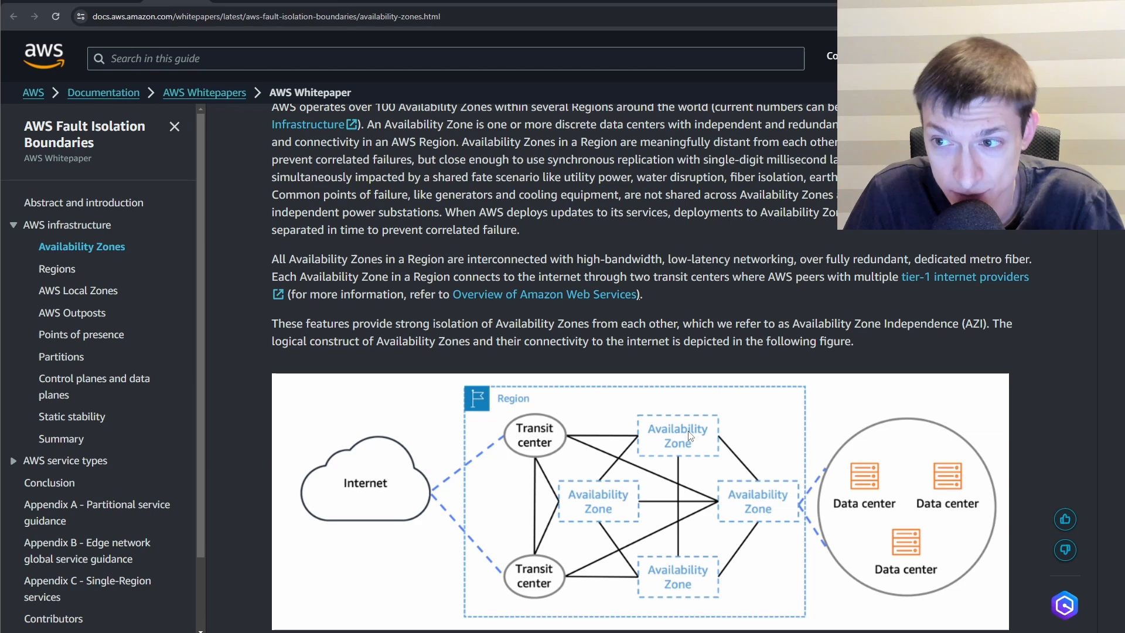
{"action": "mouse_move", "coordinate": [723, 437]}
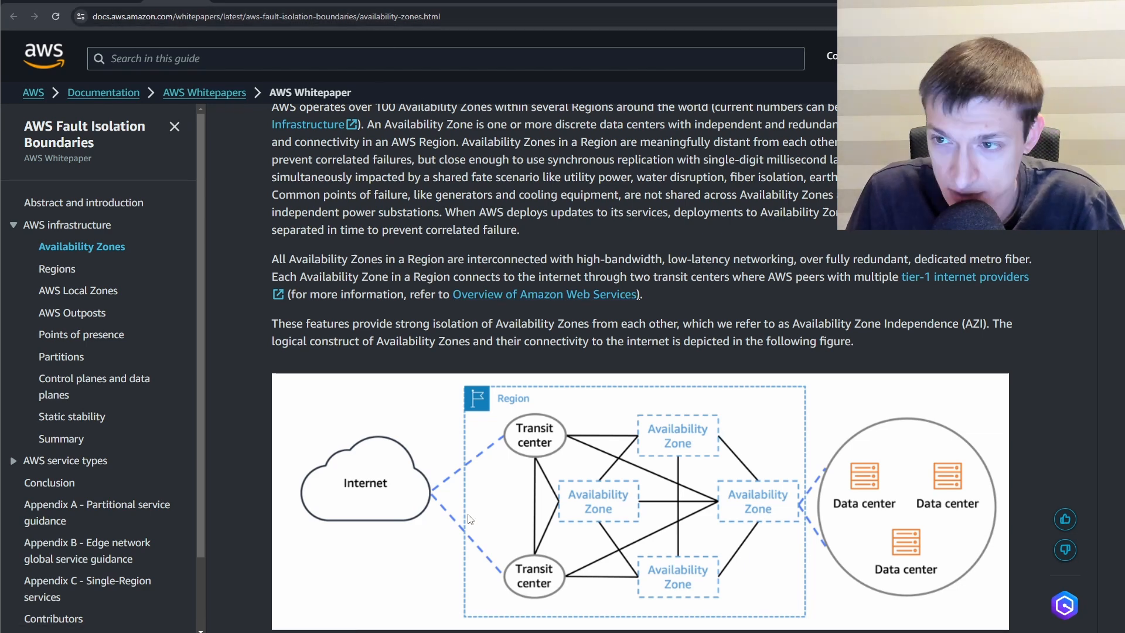
{"action": "mouse_move", "coordinate": [708, 442]}
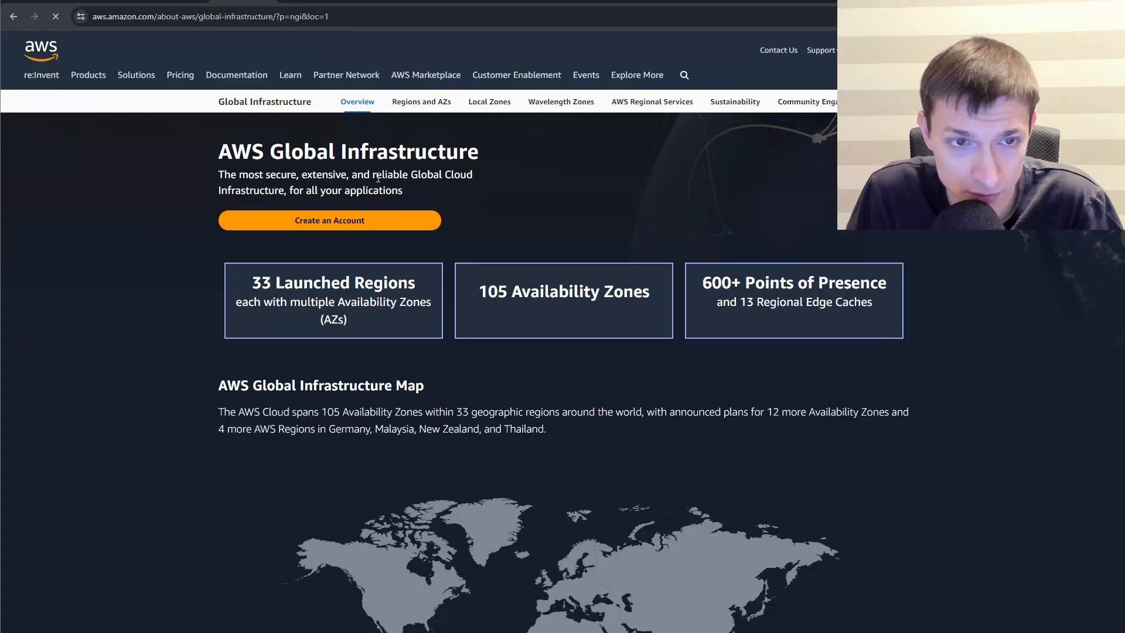
Scroll to the infrastructure map and highlight the 600+ Points of Presence figure
{"action": "scroll", "scroll_direction": "down", "scroll_amount": 3}
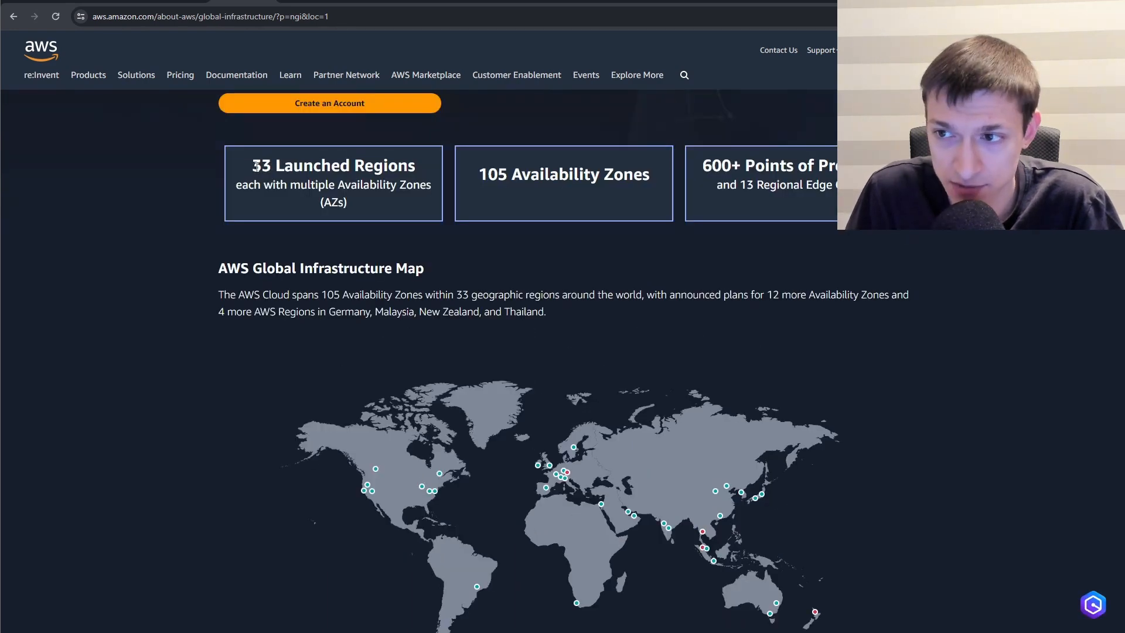
{"action": "double_click", "coordinate": [259, 165]}
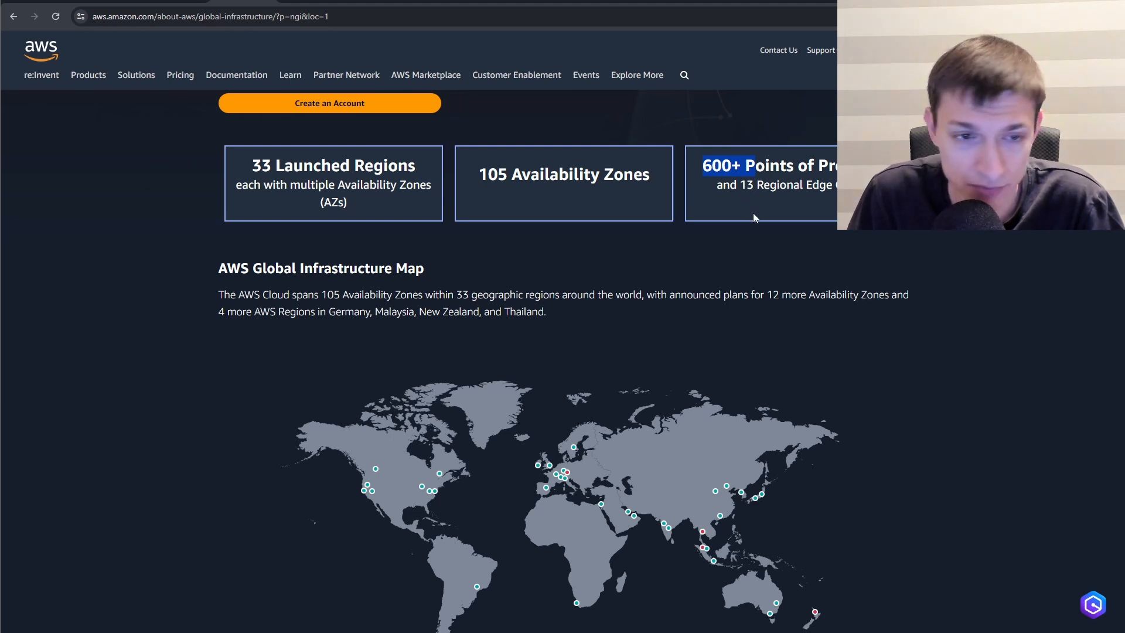
{"action": "scroll", "scroll_direction": "down", "scroll_amount": 3}
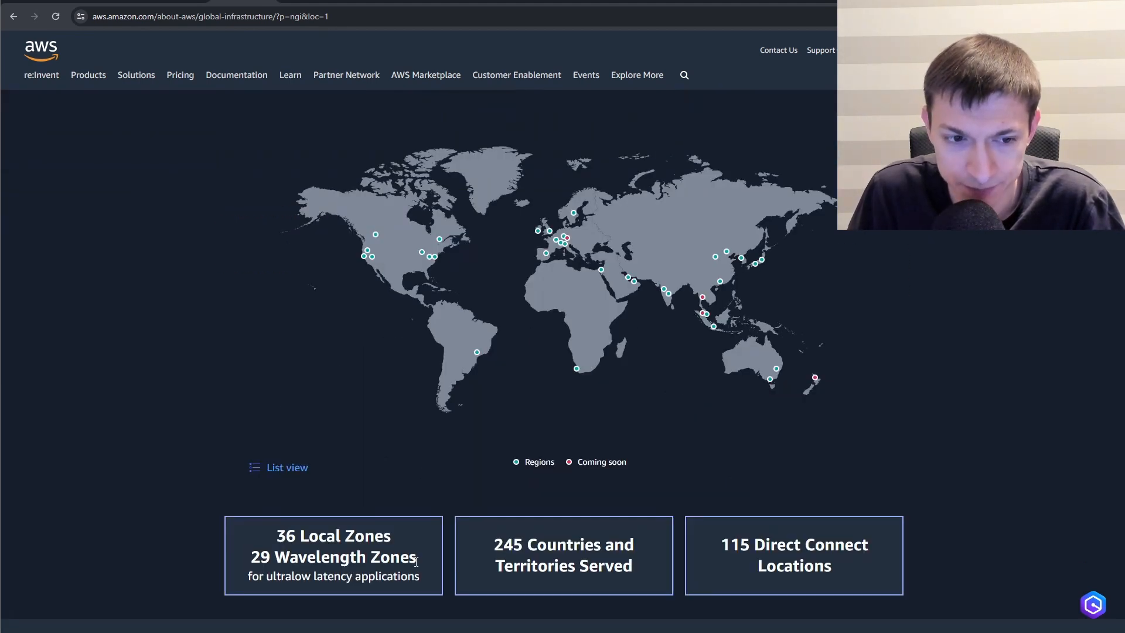
{"action": "mouse_move", "coordinate": [420, 473]}
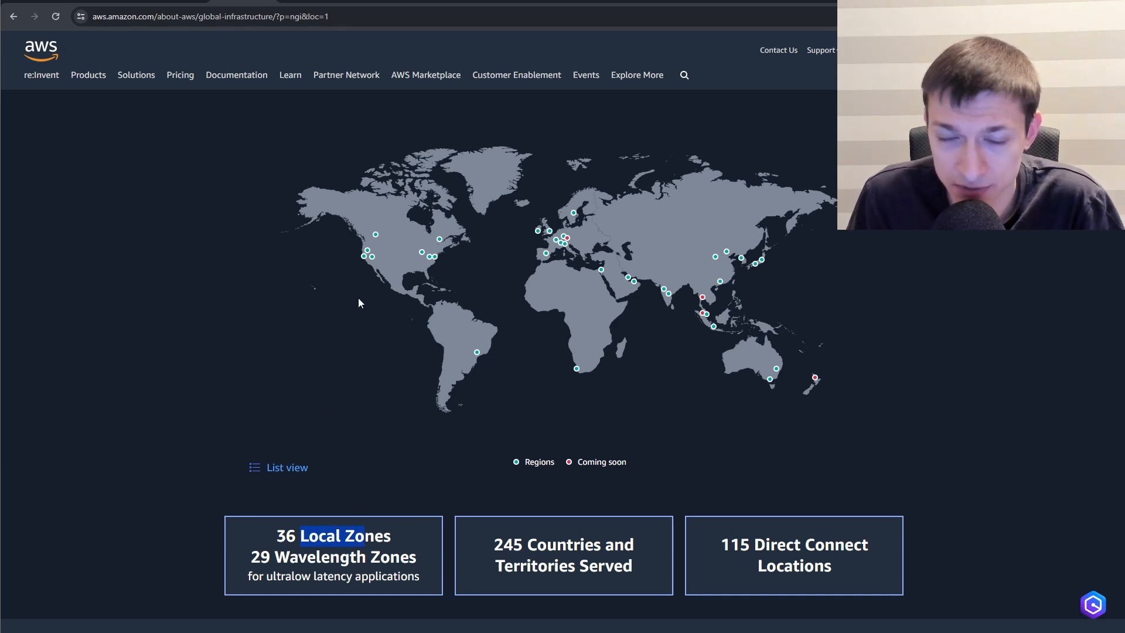
{"action": "mouse_move", "coordinate": [372, 278]}
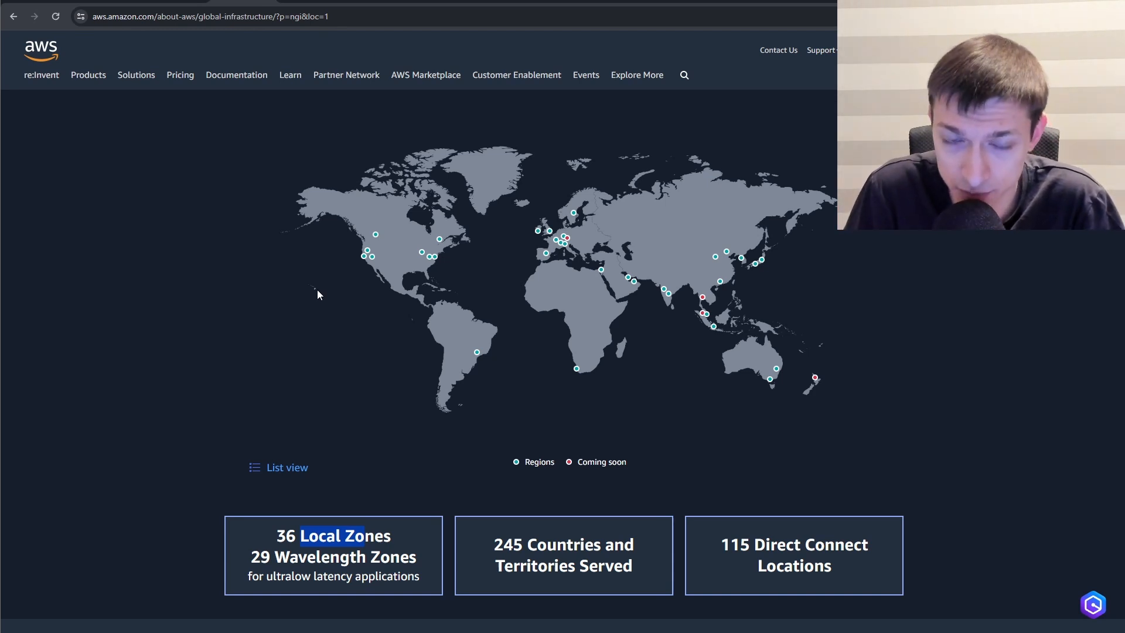
{"action": "left_click", "coordinate": [368, 257]}
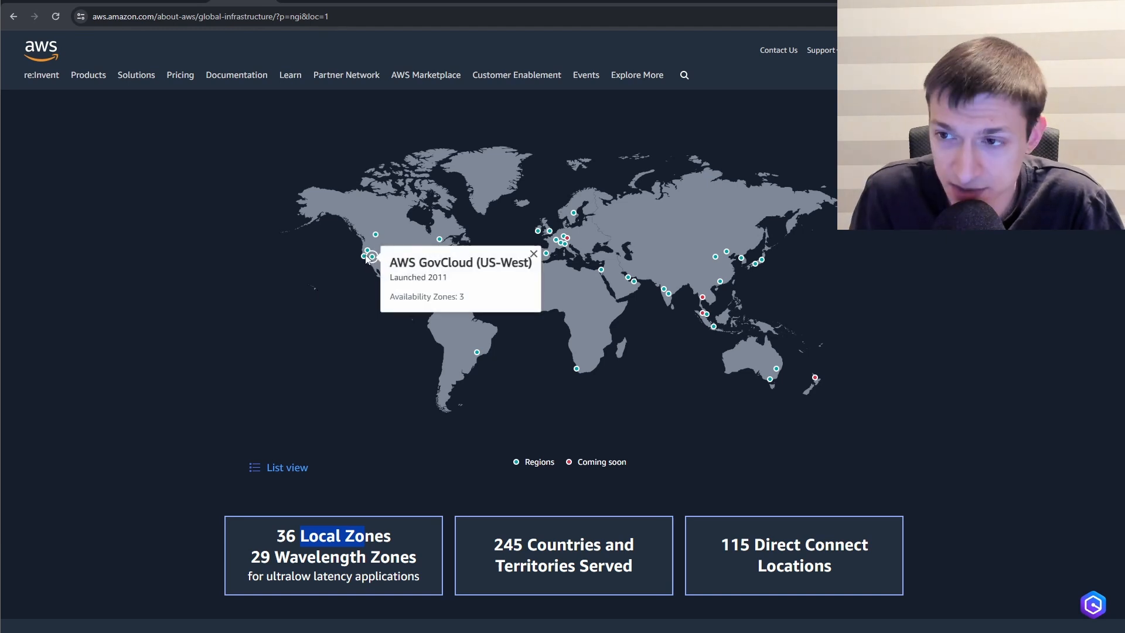
{"action": "left_click", "coordinate": [534, 253]}
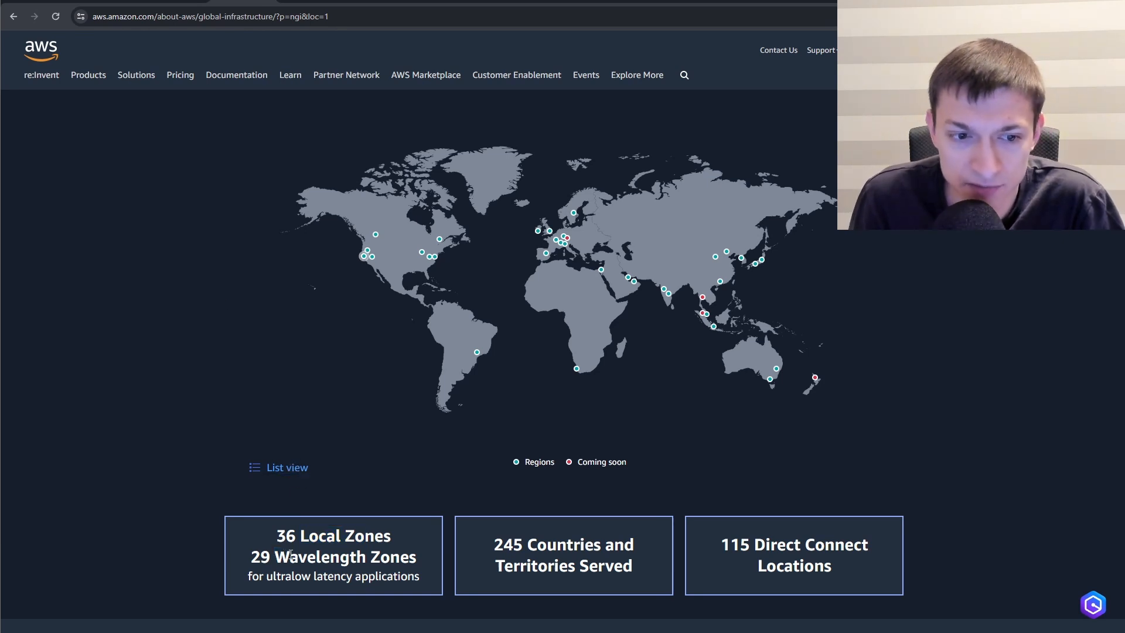
{"action": "double_click", "coordinate": [345, 557]}
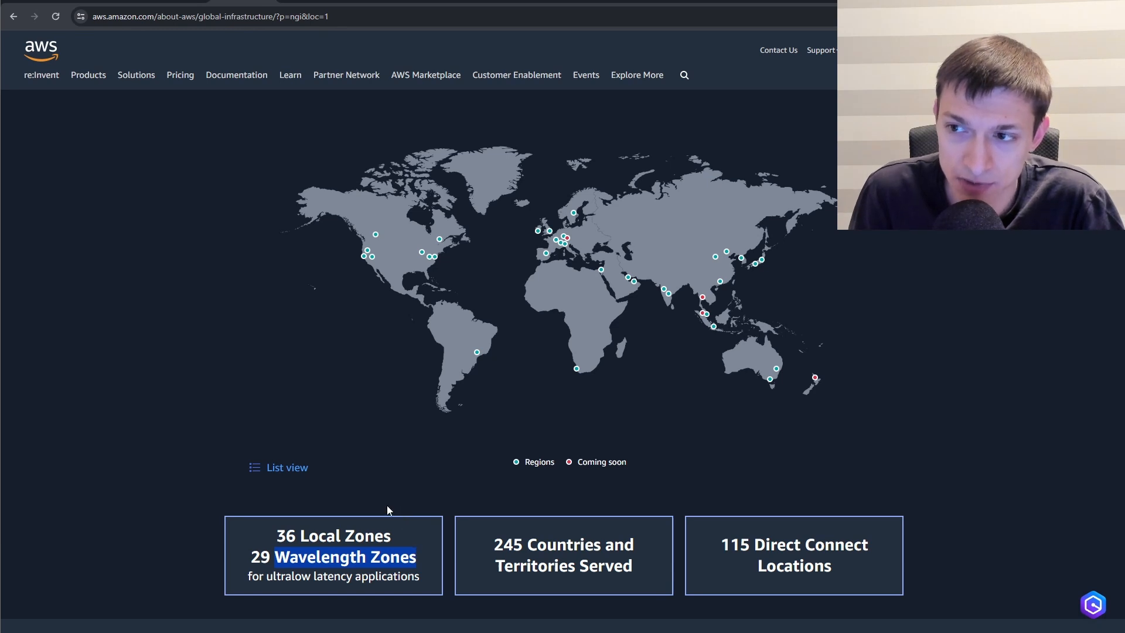
{"action": "mouse_move", "coordinate": [337, 475]}
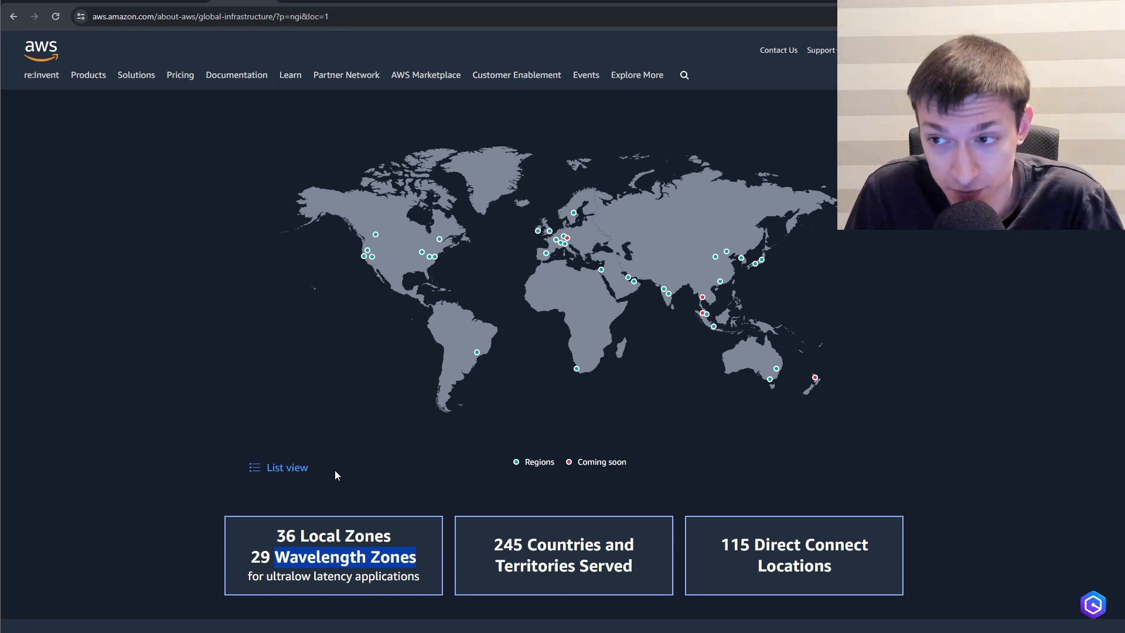
{"action": "mouse_move", "coordinate": [330, 250]}
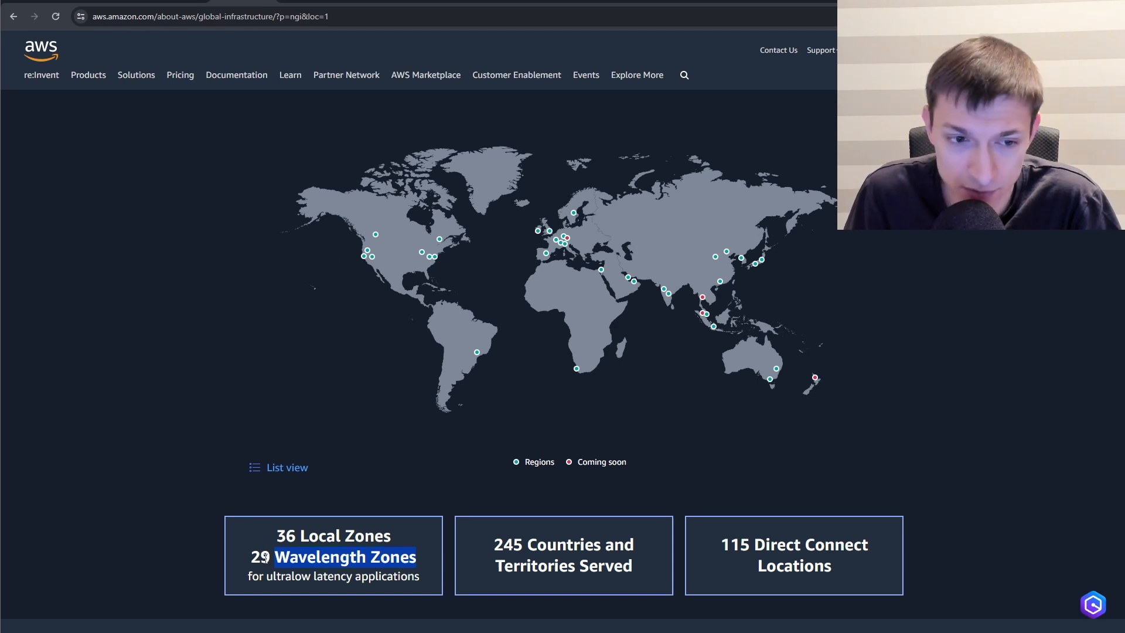
{"action": "mouse_move", "coordinate": [205, 511]}
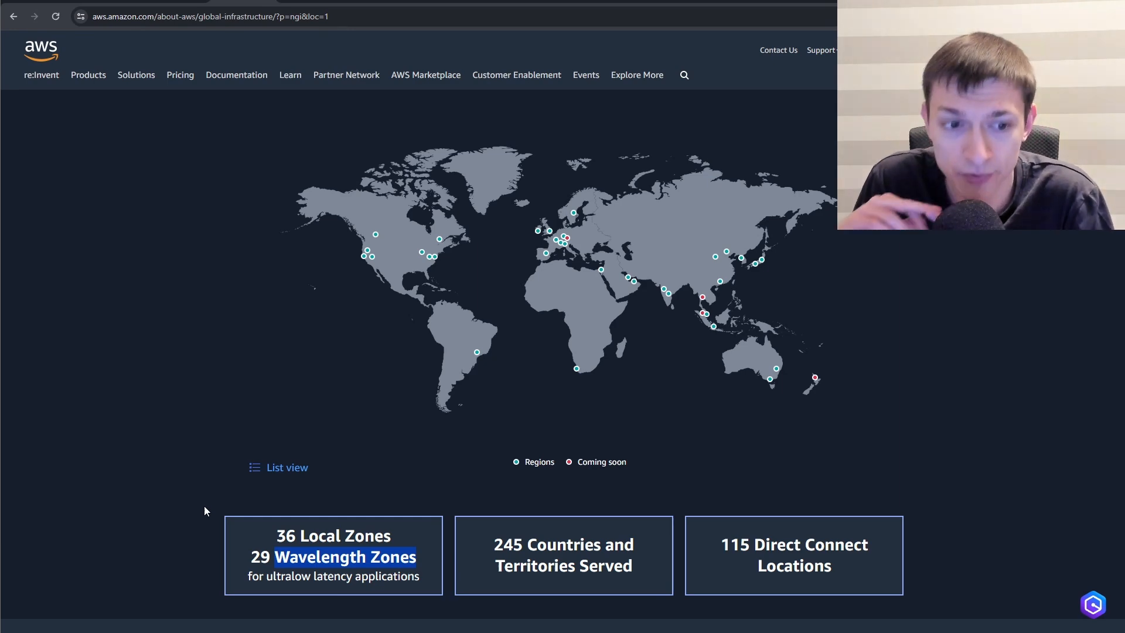
{"action": "scroll", "scroll_direction": "up", "scroll_amount": 3}
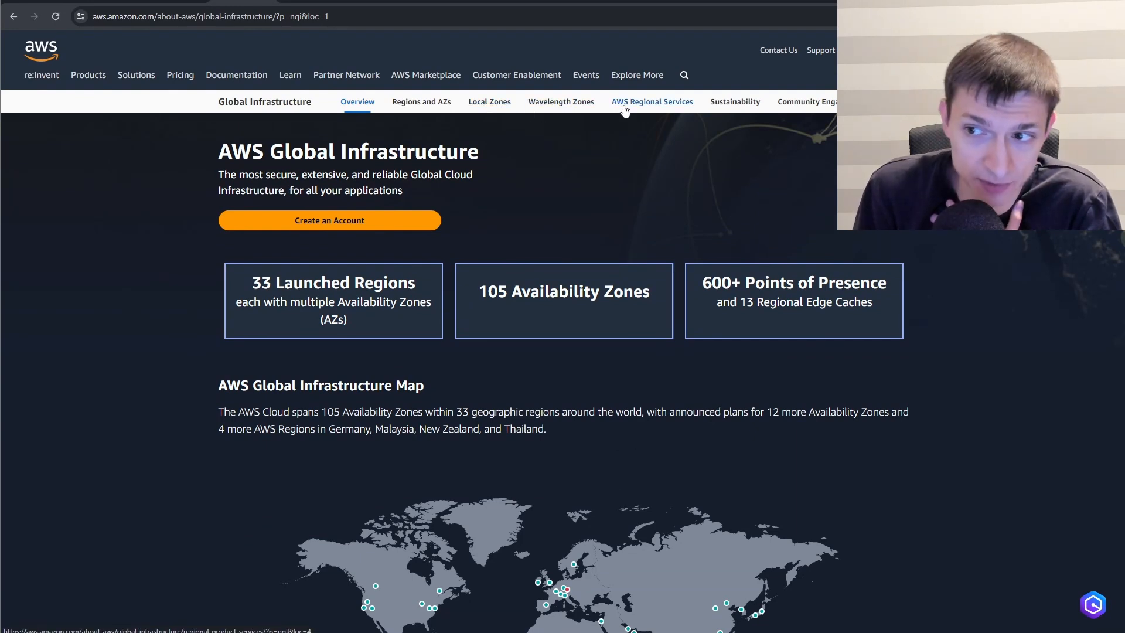
{"action": "mouse_move", "coordinate": [510, 160]}
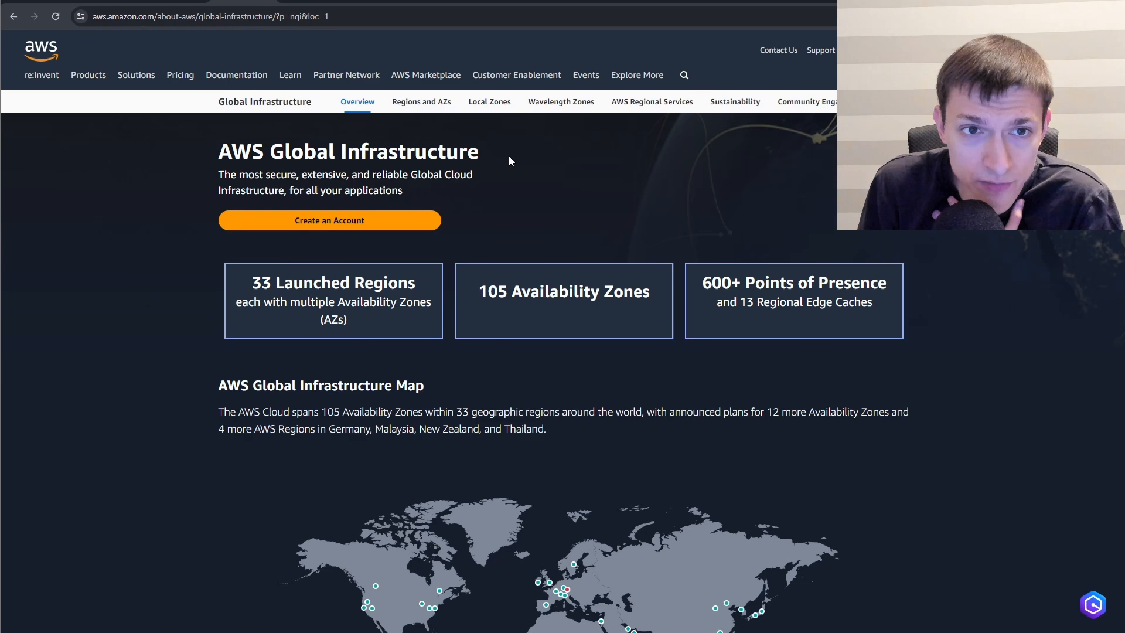
Open the AWS Regional Services page listing services available per region
{"action": "left_click", "coordinate": [651, 101]}
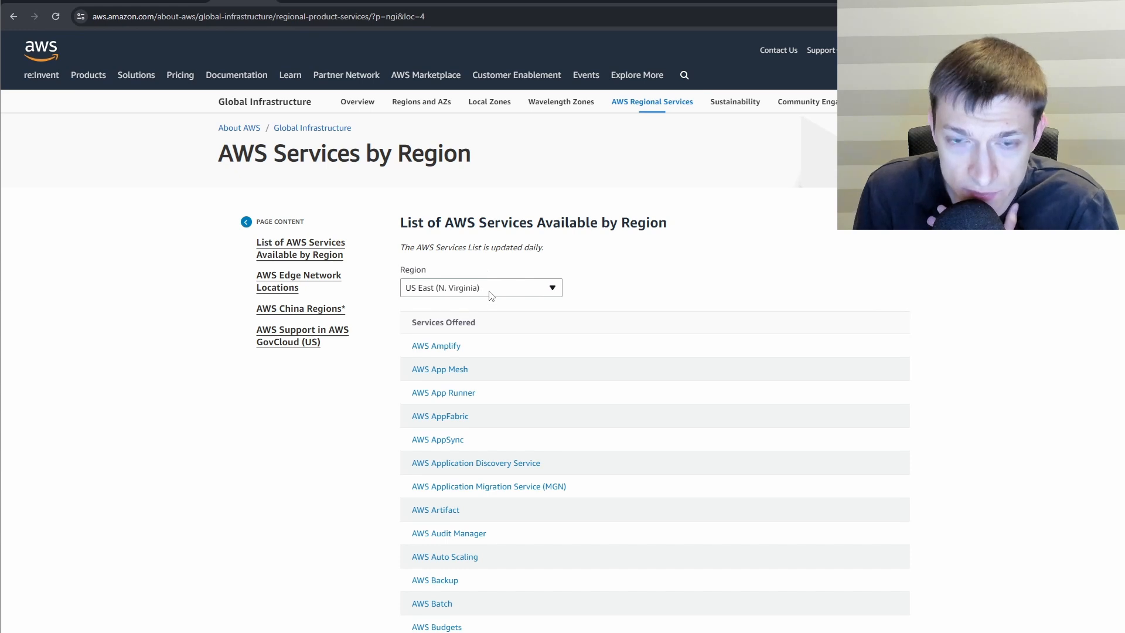
{"action": "mouse_move", "coordinate": [498, 303]}
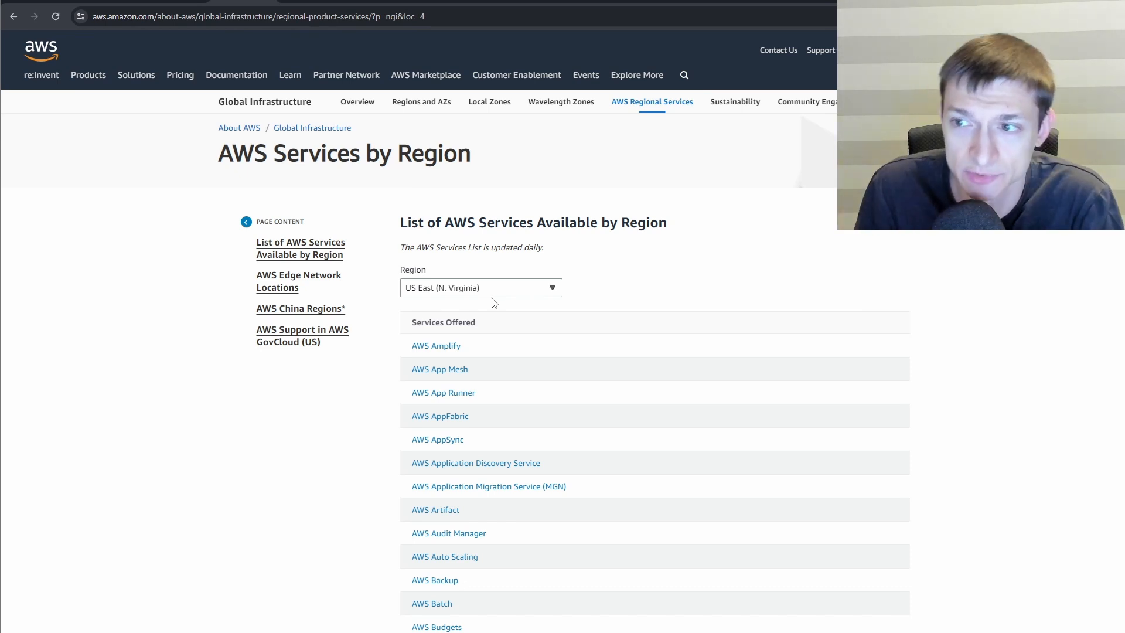
{"action": "mouse_move", "coordinate": [442, 178]}
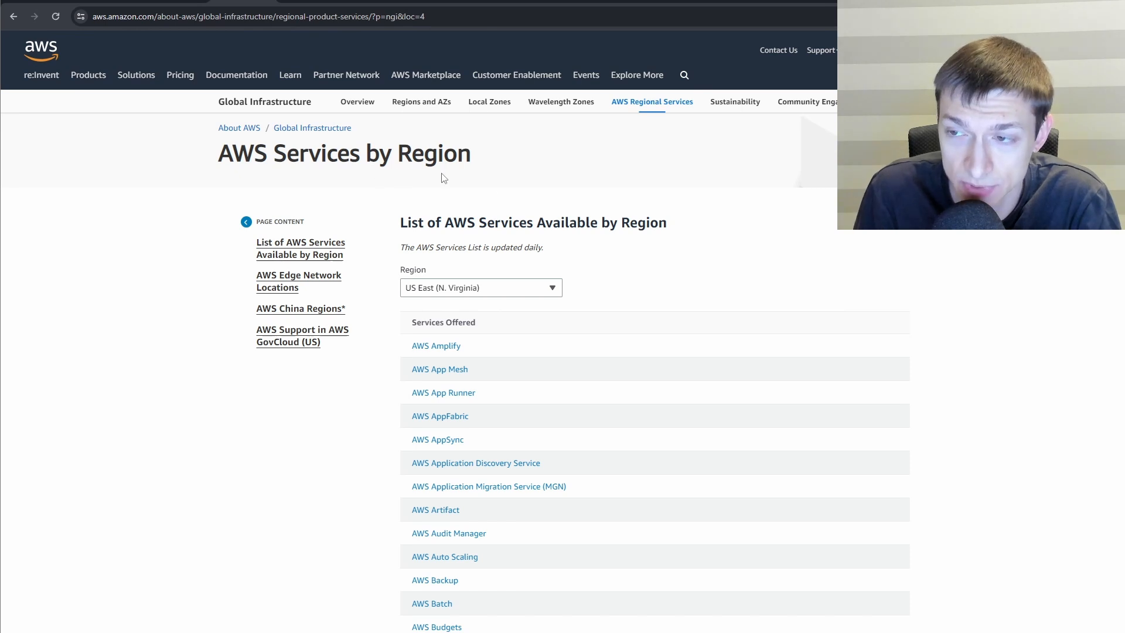
{"action": "mouse_move", "coordinate": [283, 37]}
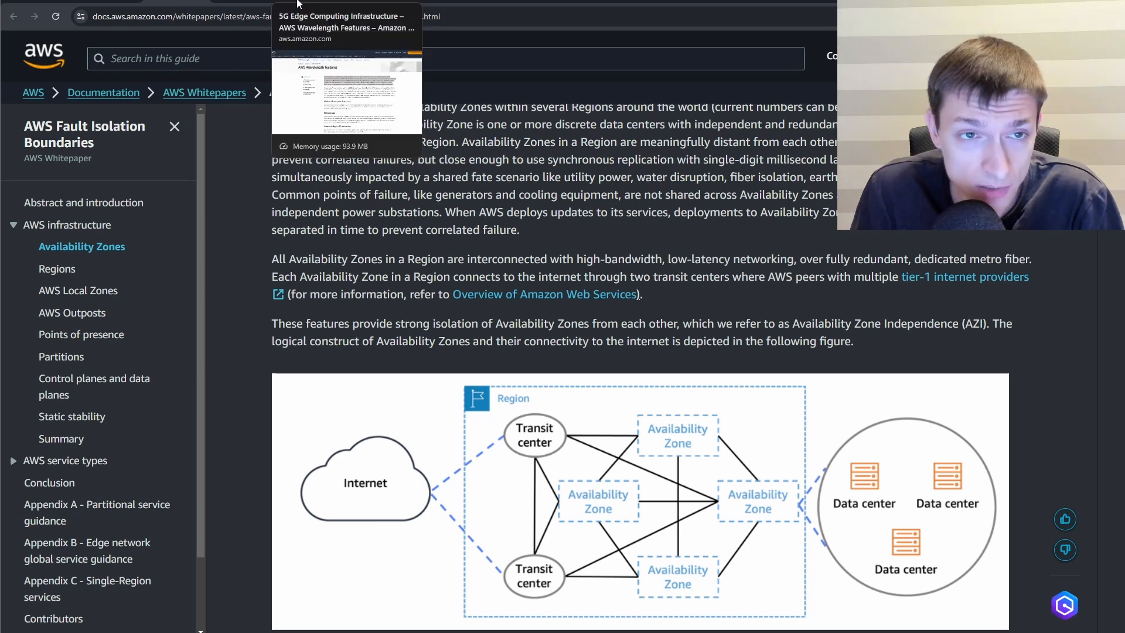
{"action": "mouse_move", "coordinate": [634, 445]}
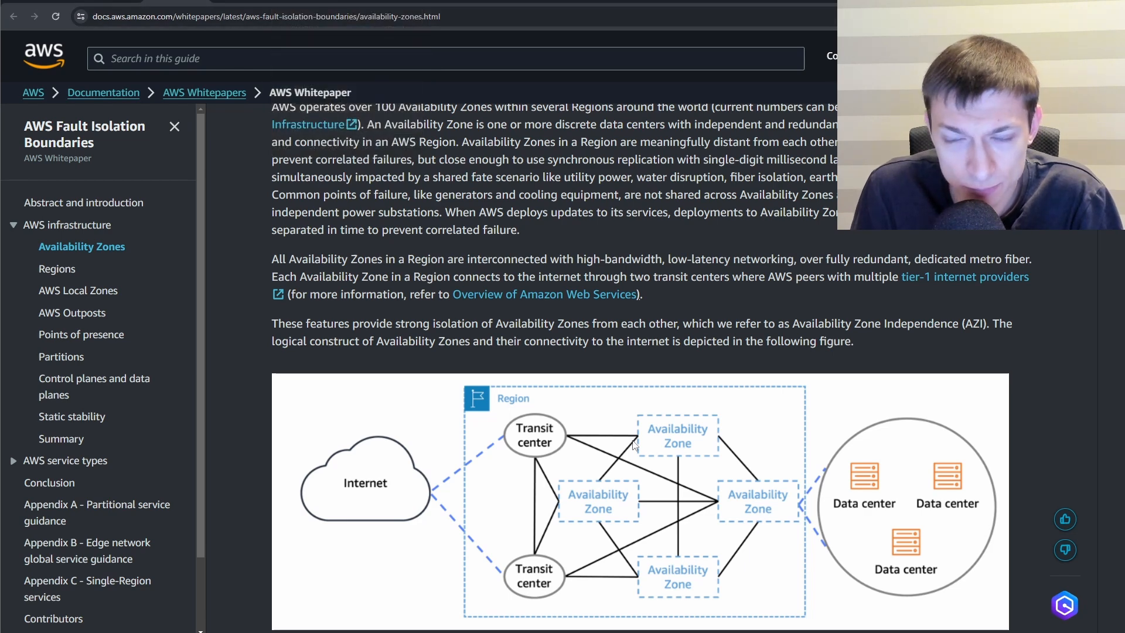
{"action": "mouse_move", "coordinate": [656, 461]}
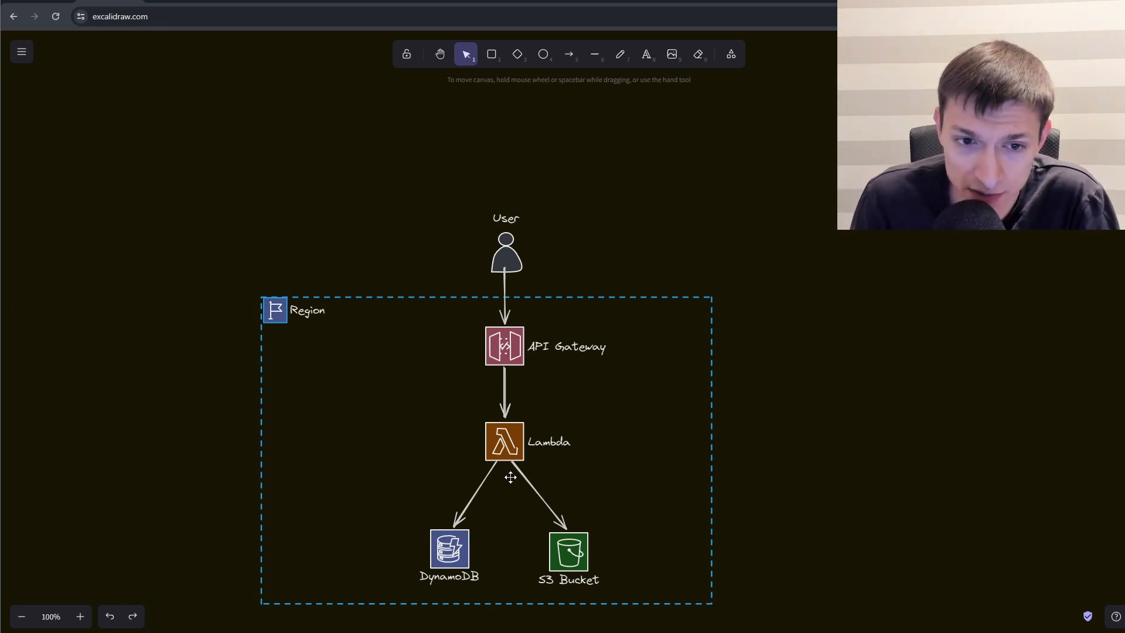
{"action": "mouse_move", "coordinate": [443, 596]}
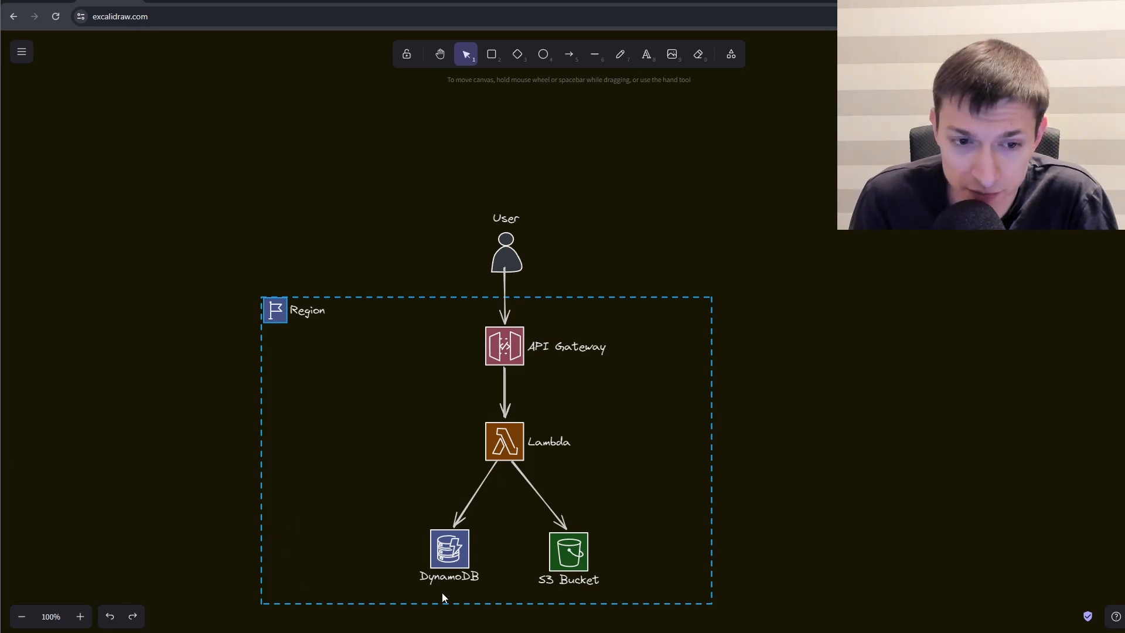
{"action": "mouse_move", "coordinate": [378, 516]}
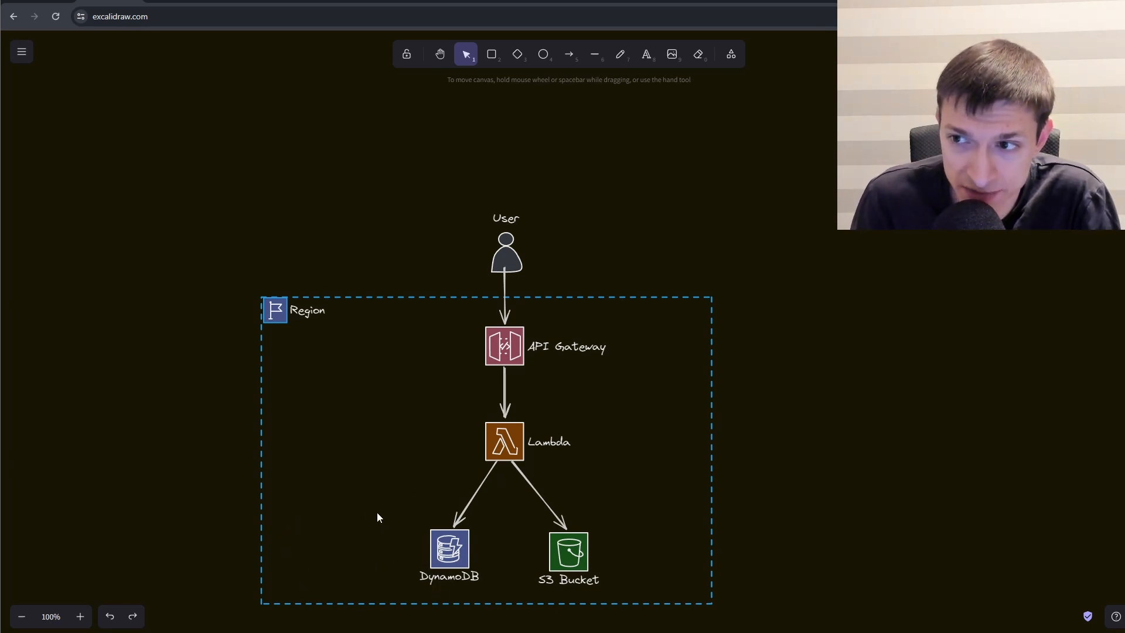
{"action": "mouse_move", "coordinate": [388, 393]}
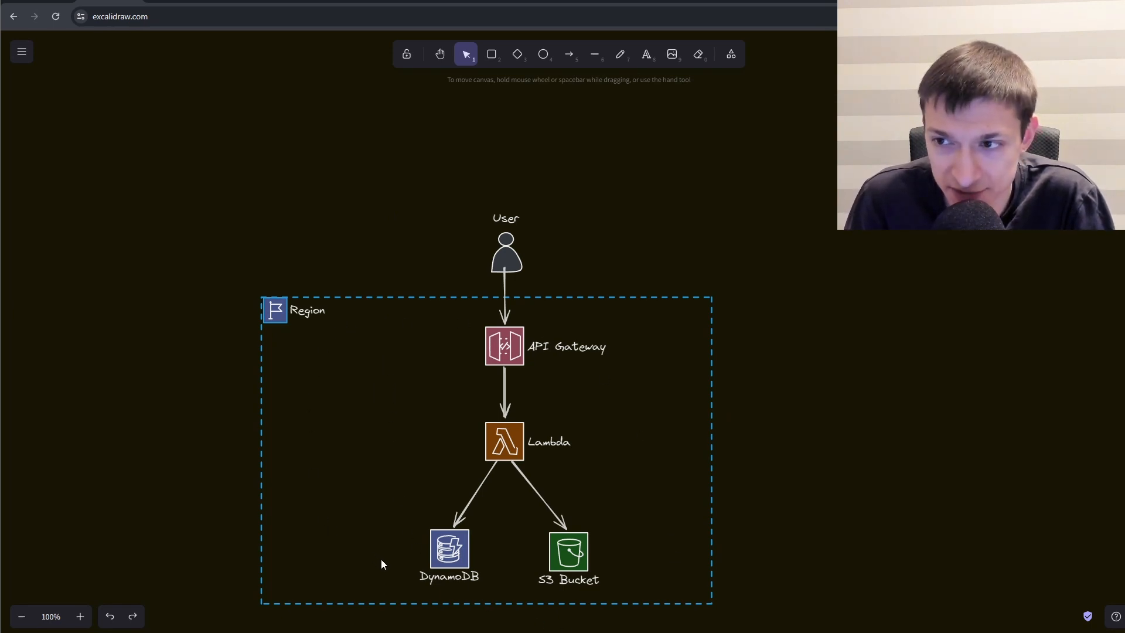
{"action": "mouse_move", "coordinate": [452, 480]}
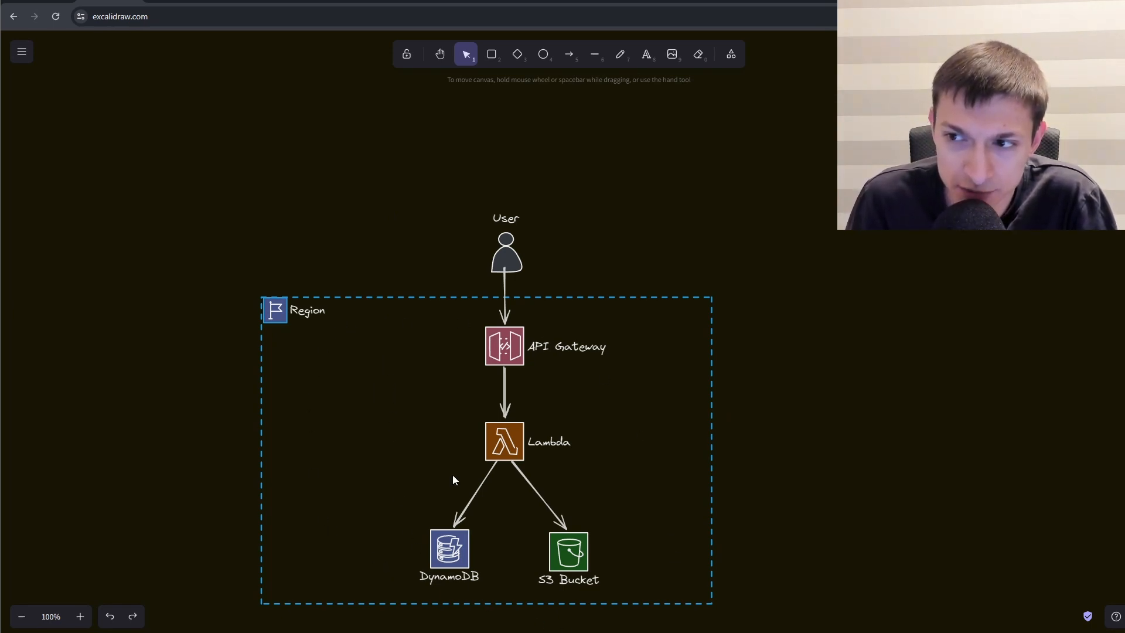
{"action": "mouse_move", "coordinate": [436, 472]}
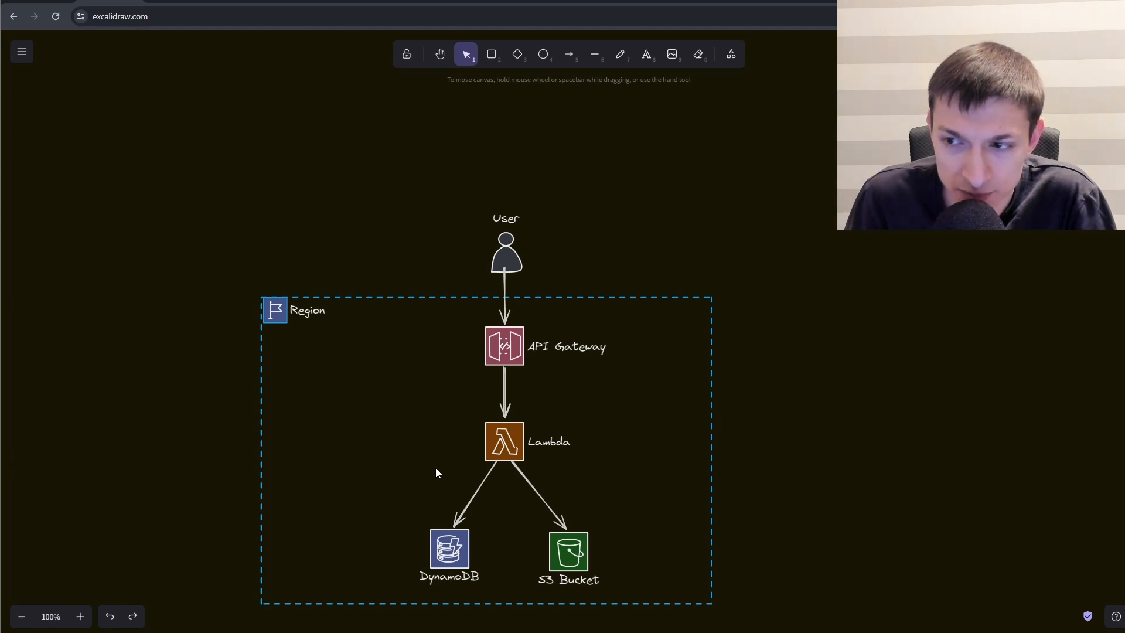
{"action": "mouse_move", "coordinate": [474, 443]}
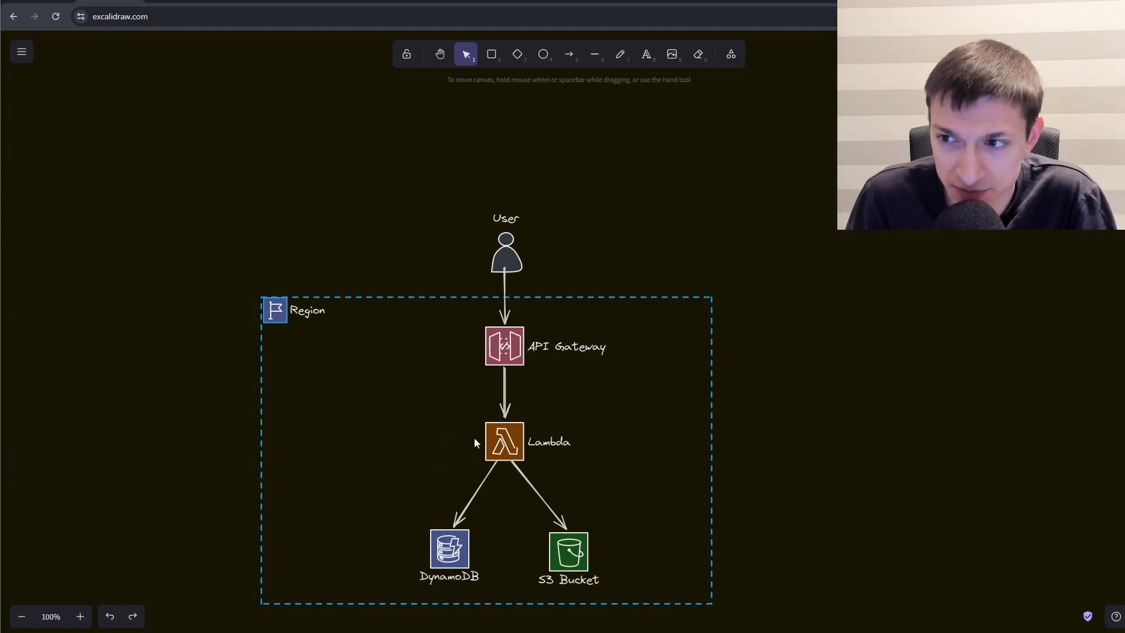
{"action": "mouse_move", "coordinate": [429, 433]}
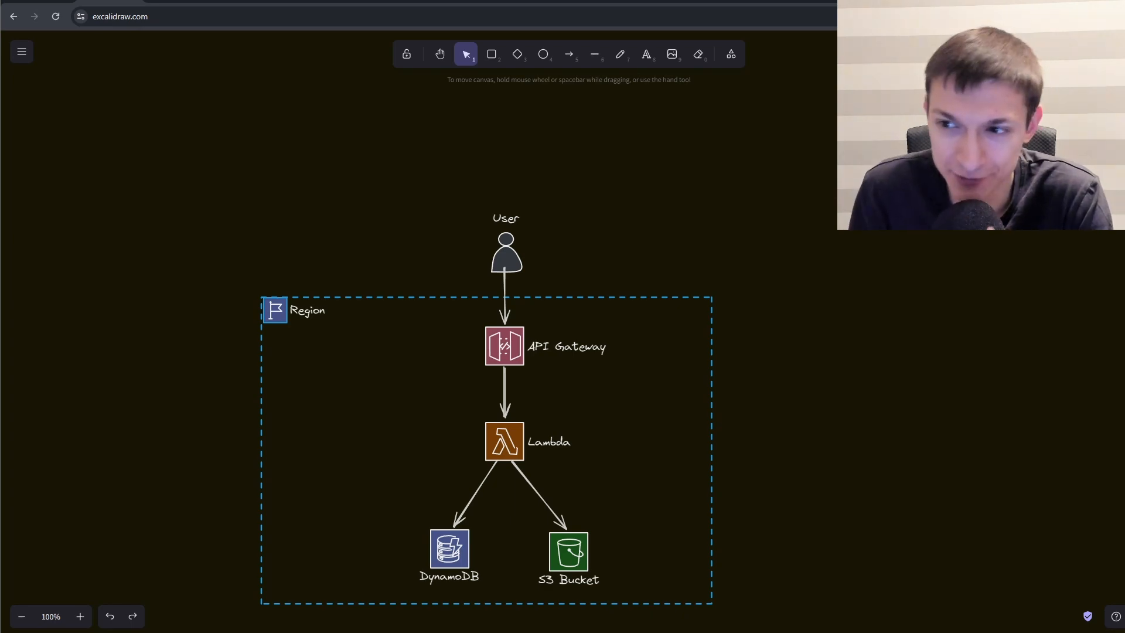
{"action": "scroll", "scroll_direction": "down", "scroll_amount": 3}
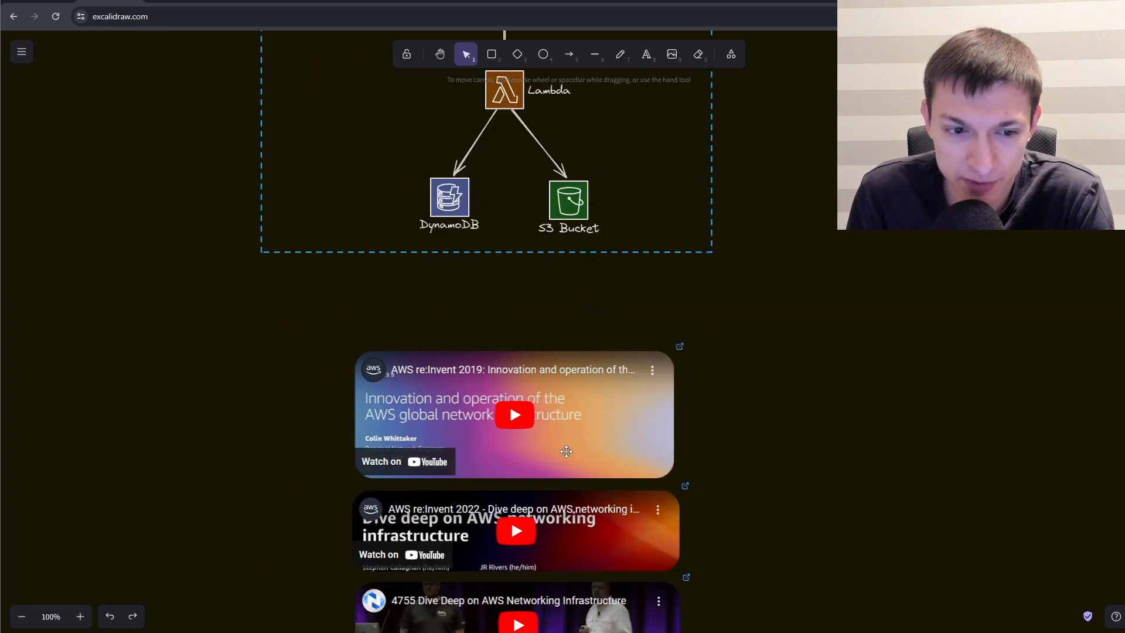
{"action": "scroll", "scroll_direction": "down", "scroll_amount": 3}
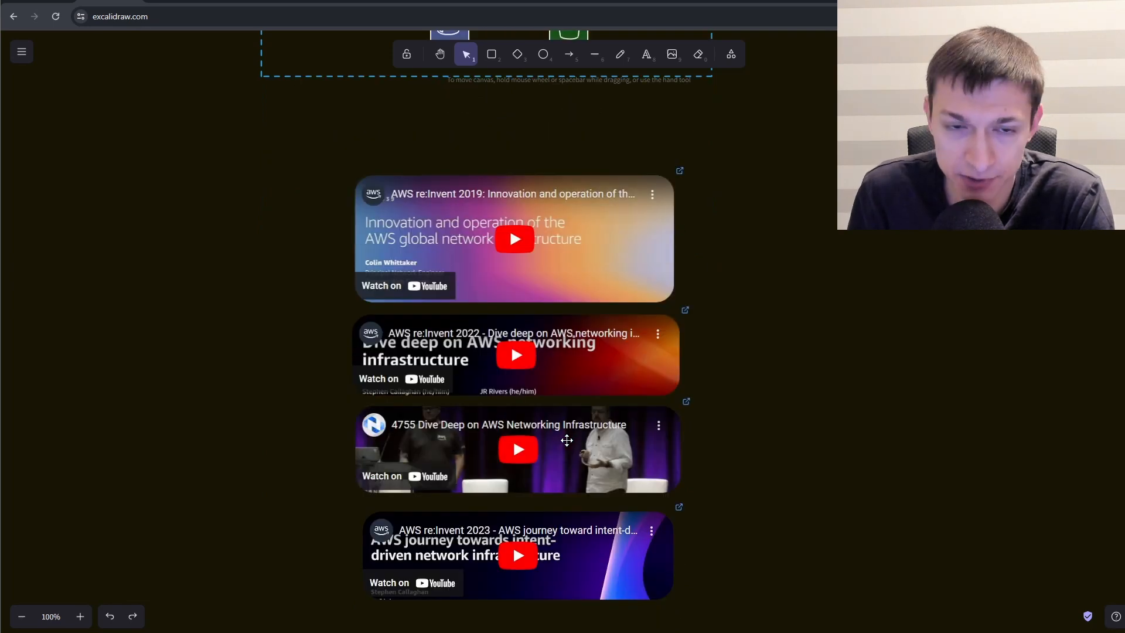
{"action": "mouse_move", "coordinate": [543, 433]}
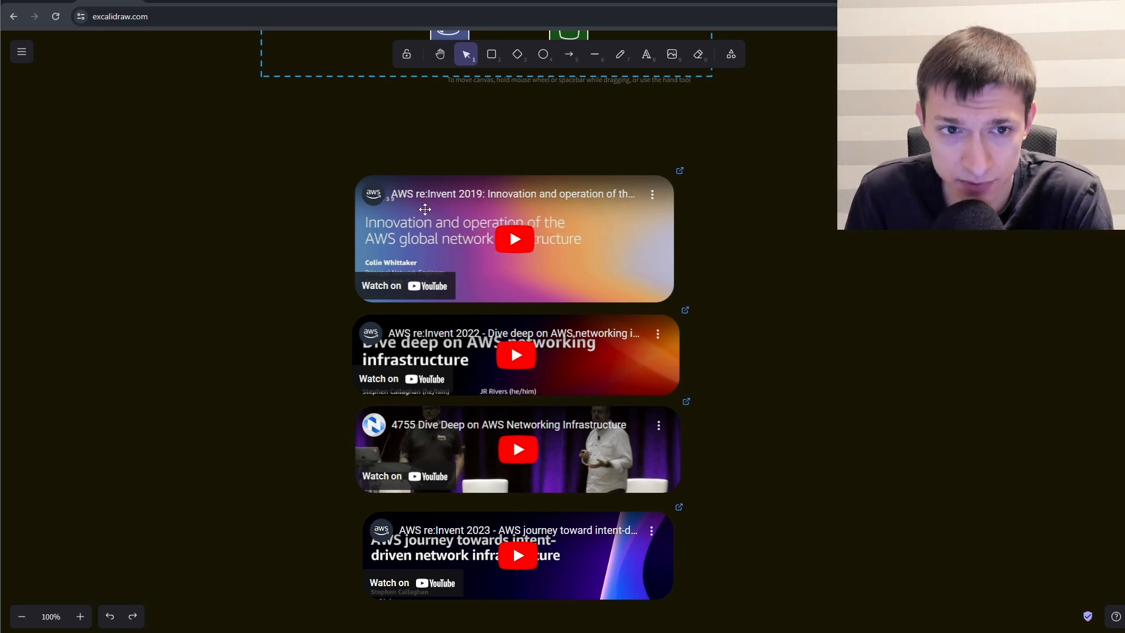
{"action": "mouse_move", "coordinate": [464, 219]}
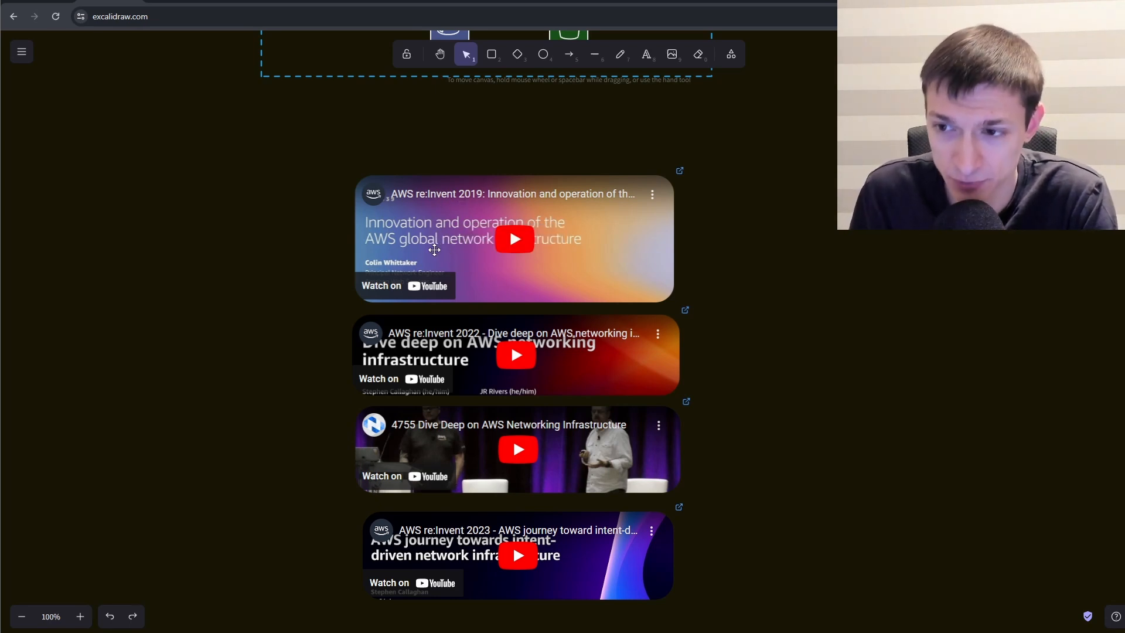
{"action": "mouse_move", "coordinate": [309, 308]}
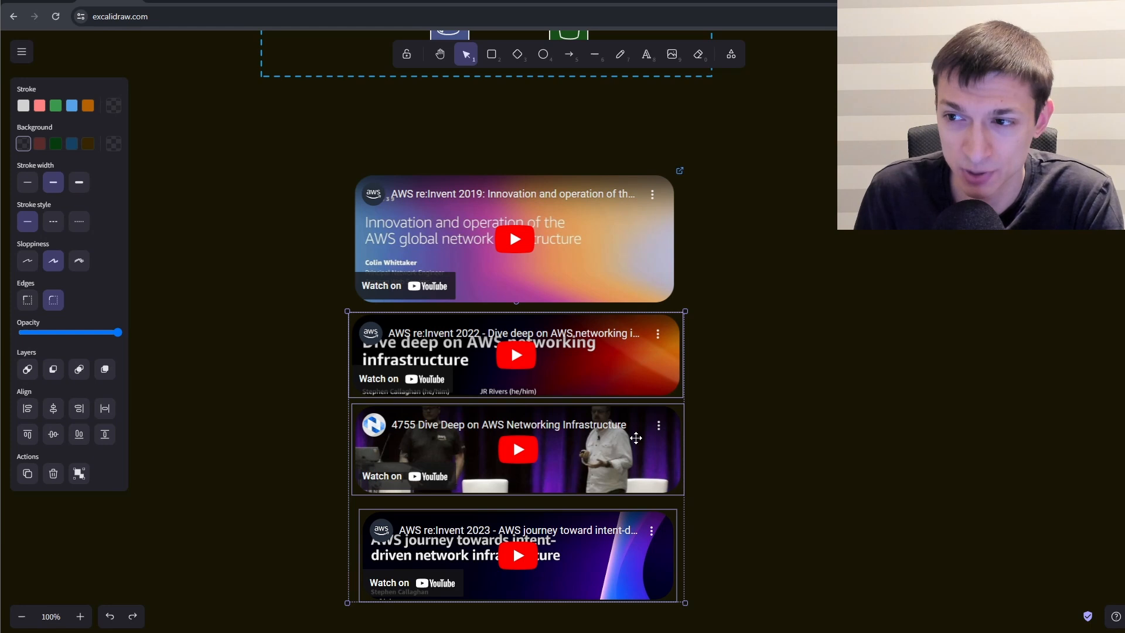
{"action": "mouse_move", "coordinate": [673, 443]}
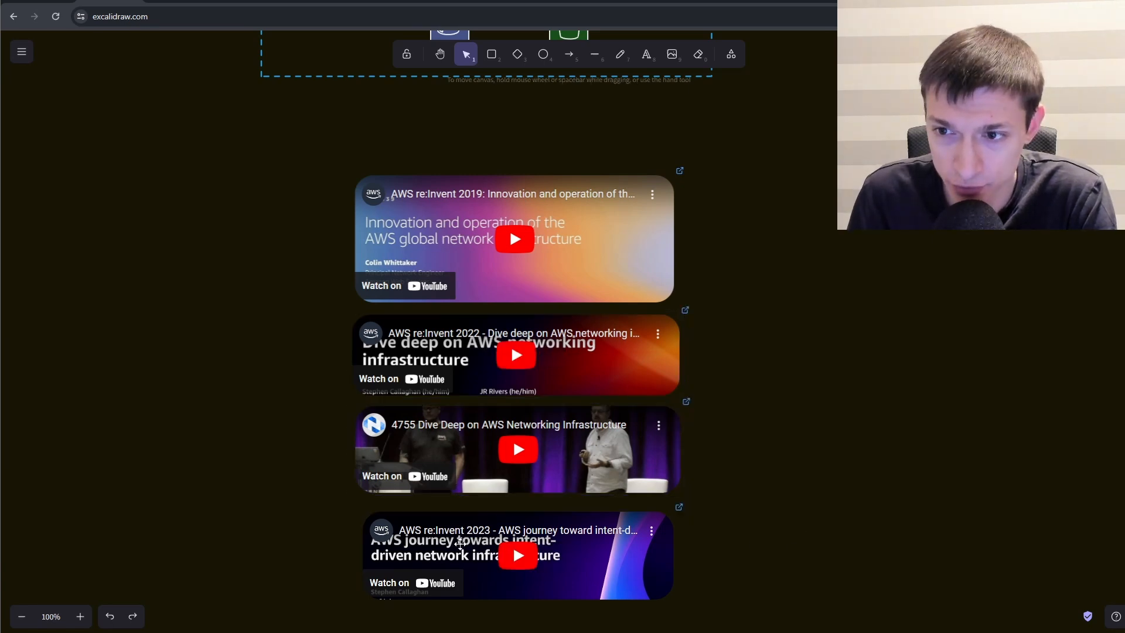
{"action": "mouse_move", "coordinate": [406, 347]}
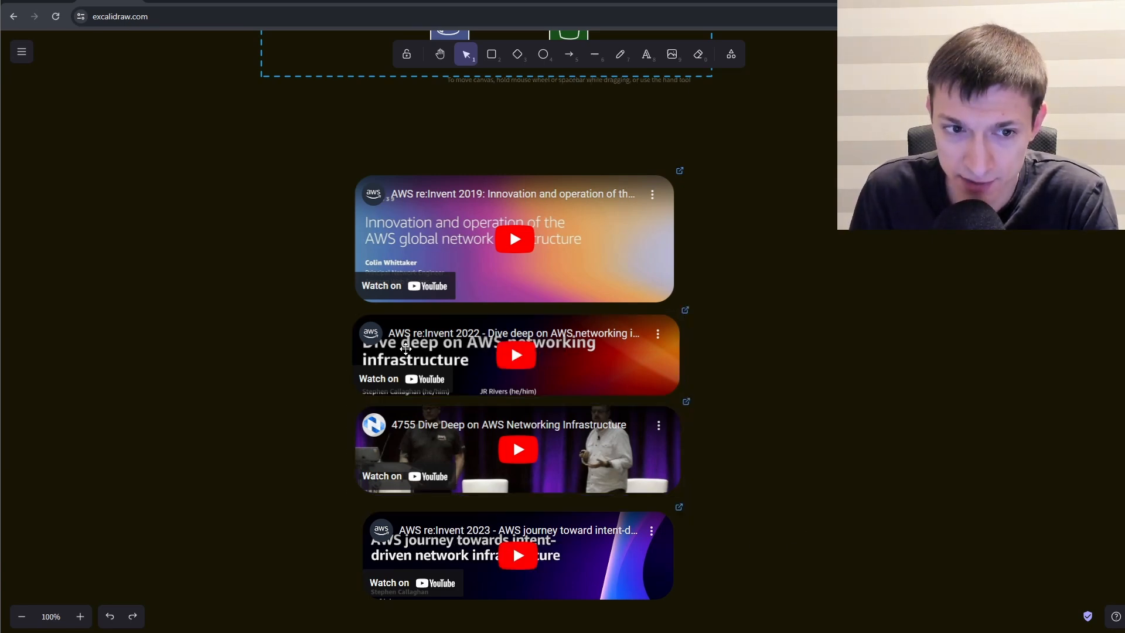
{"action": "mouse_move", "coordinate": [425, 459]}
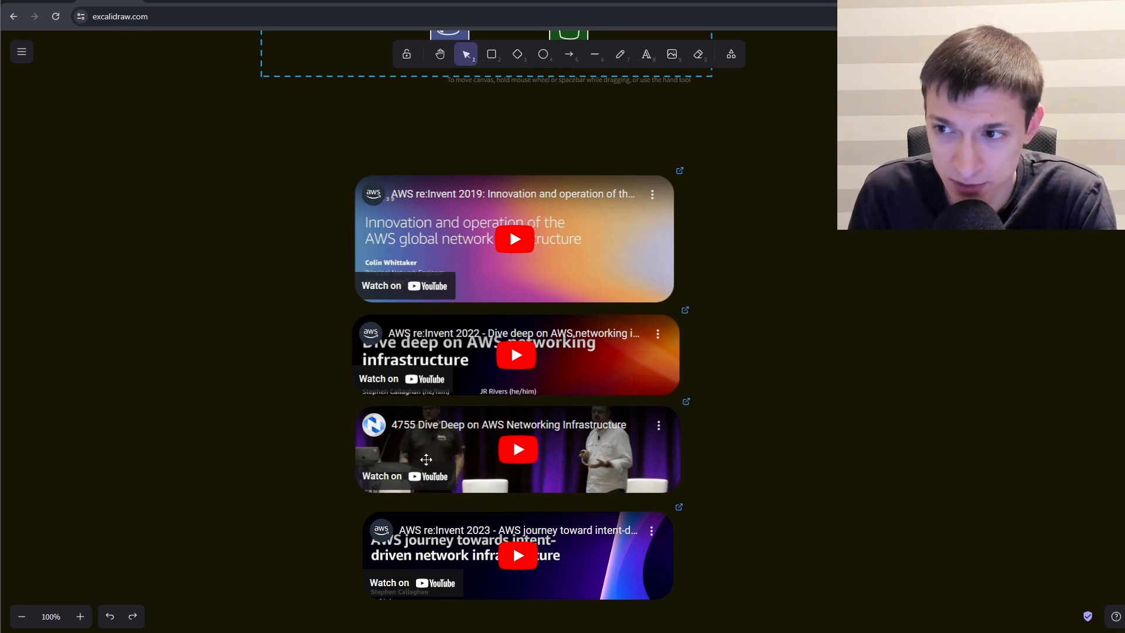
{"action": "mouse_move", "coordinate": [413, 347]}
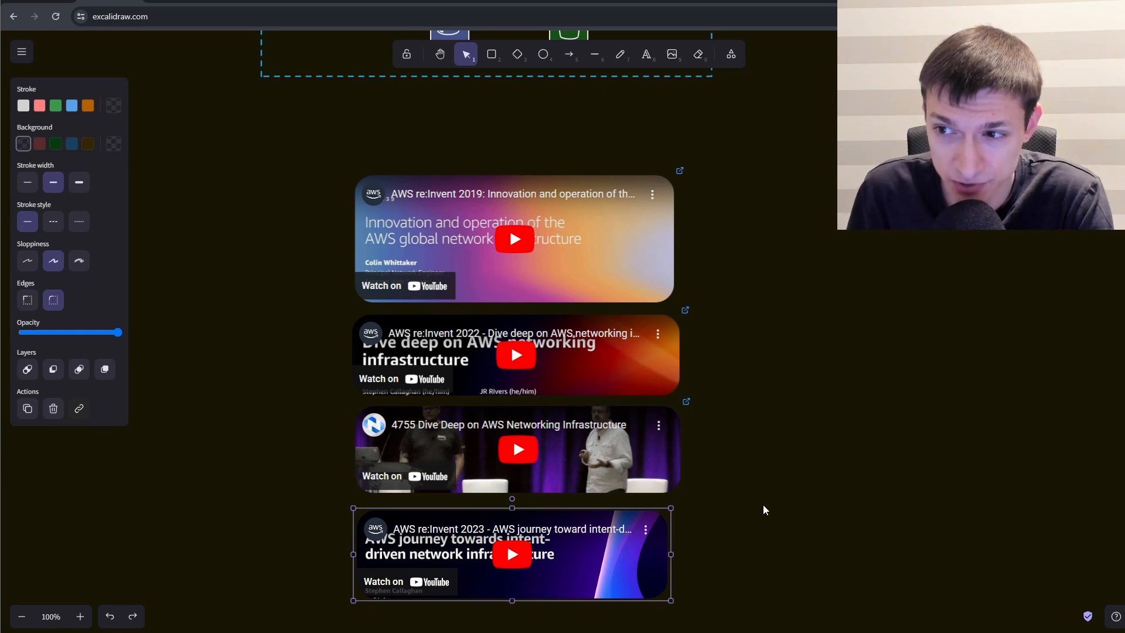
{"action": "mouse_move", "coordinate": [719, 465]}
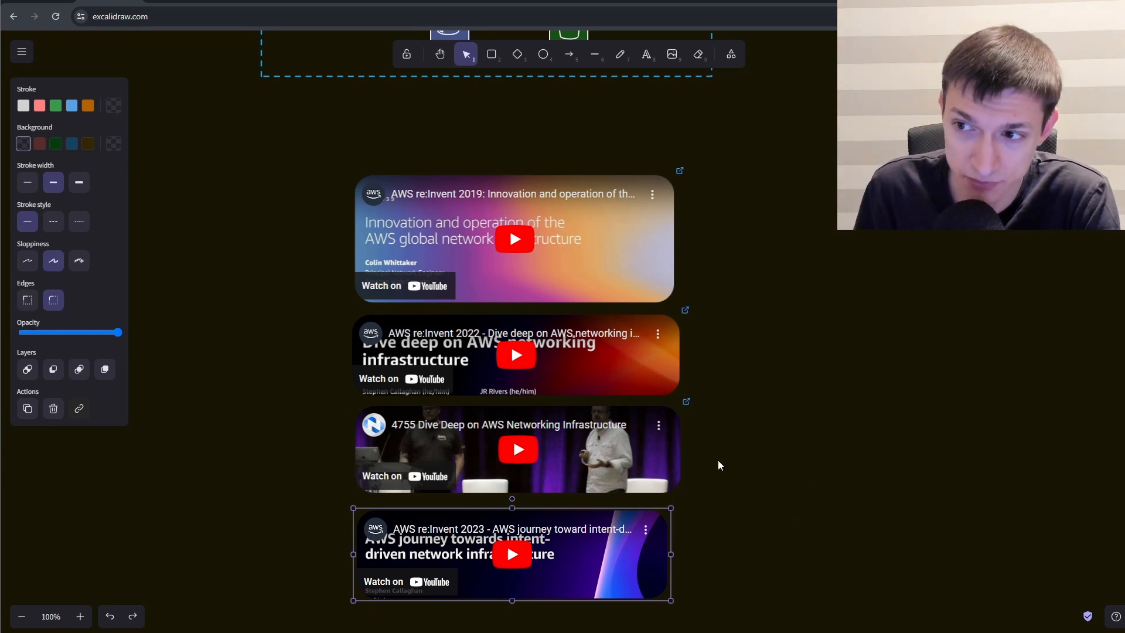
{"action": "mouse_move", "coordinate": [785, 467]}
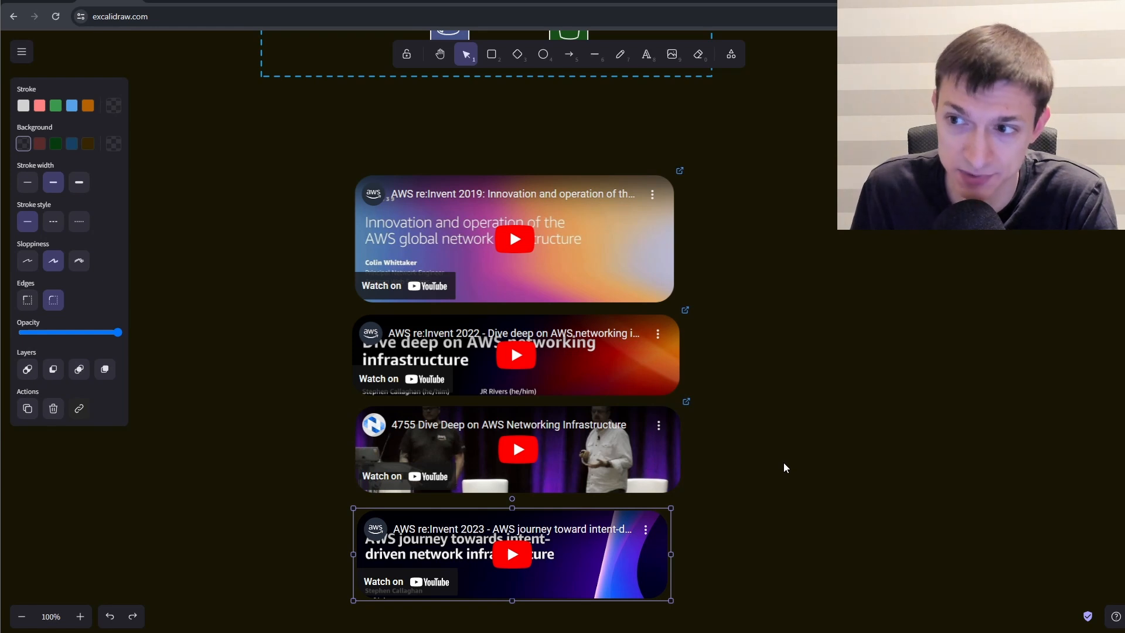
{"action": "mouse_move", "coordinate": [718, 507]}
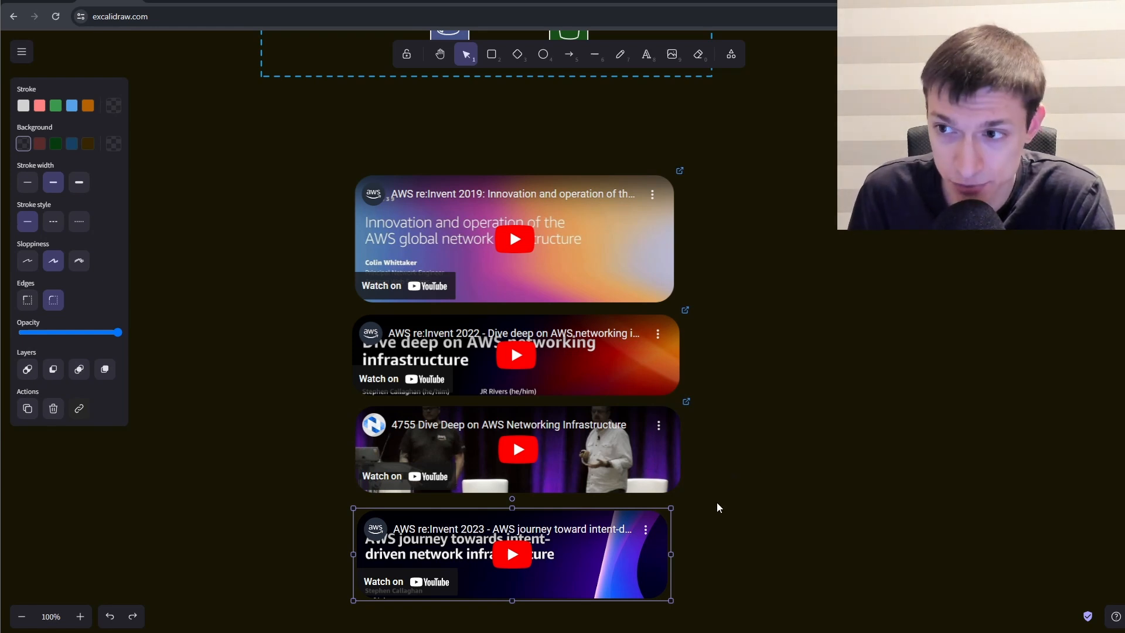